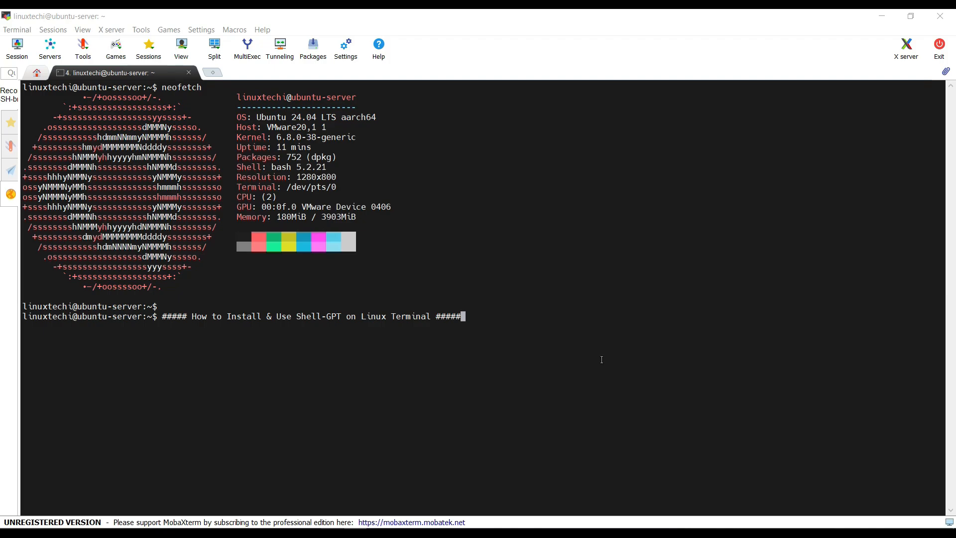
# Highlight the Ubuntu 24.04 version in the Notepad system info notes.
pyautogui.doubleClick(266, 117)
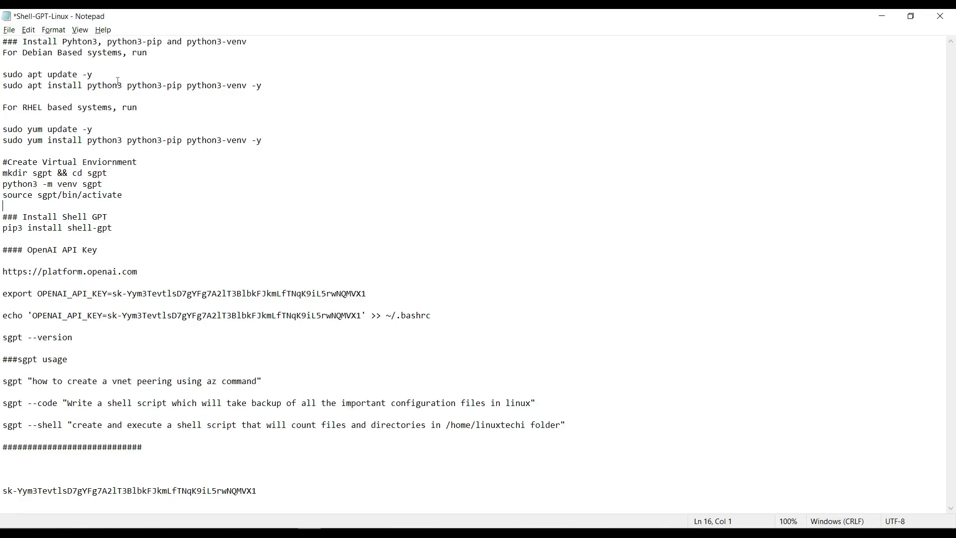
pyautogui.moveTo(155, 80)
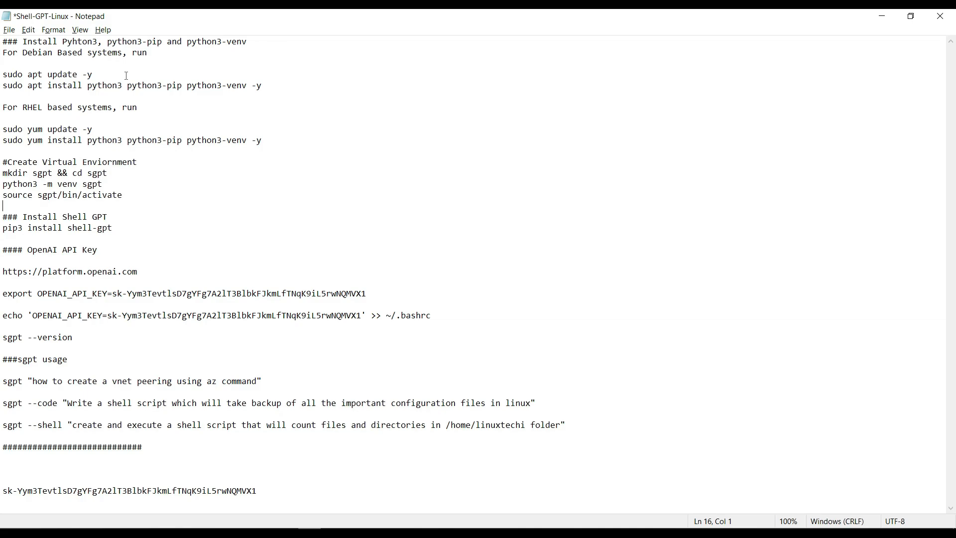
pyautogui.moveTo(109, 27)
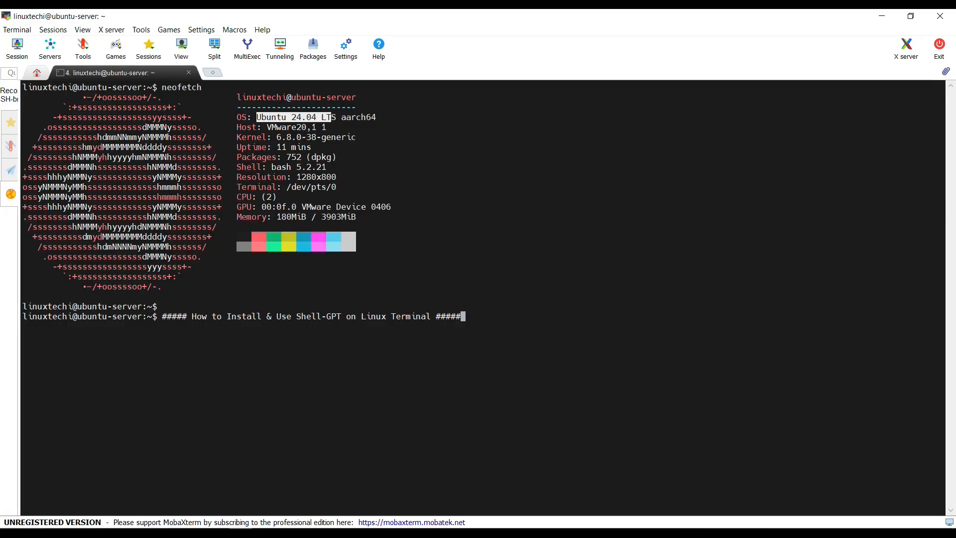
# Refresh the server's package lists with 'sudo apt update'.
pyautogui.press('Return')
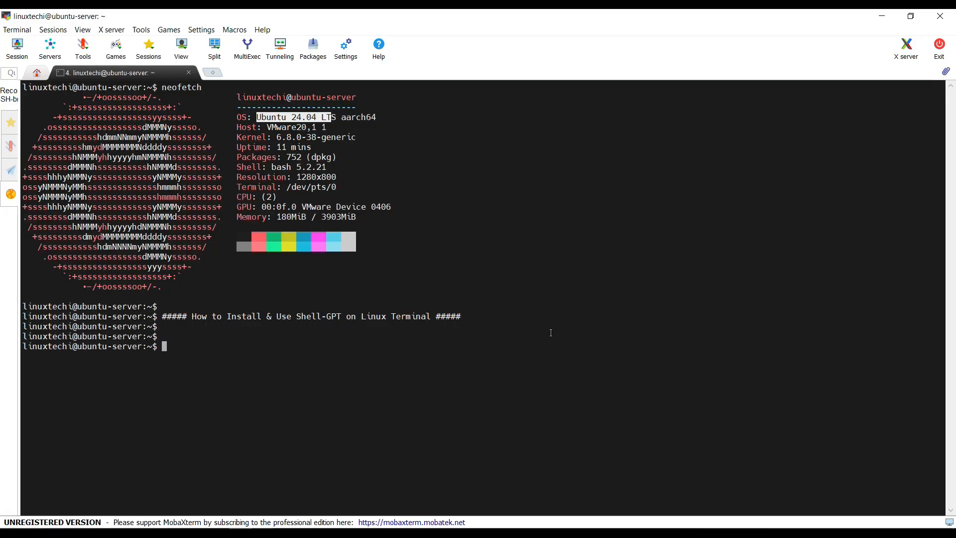
pyautogui.write('sudo apt')
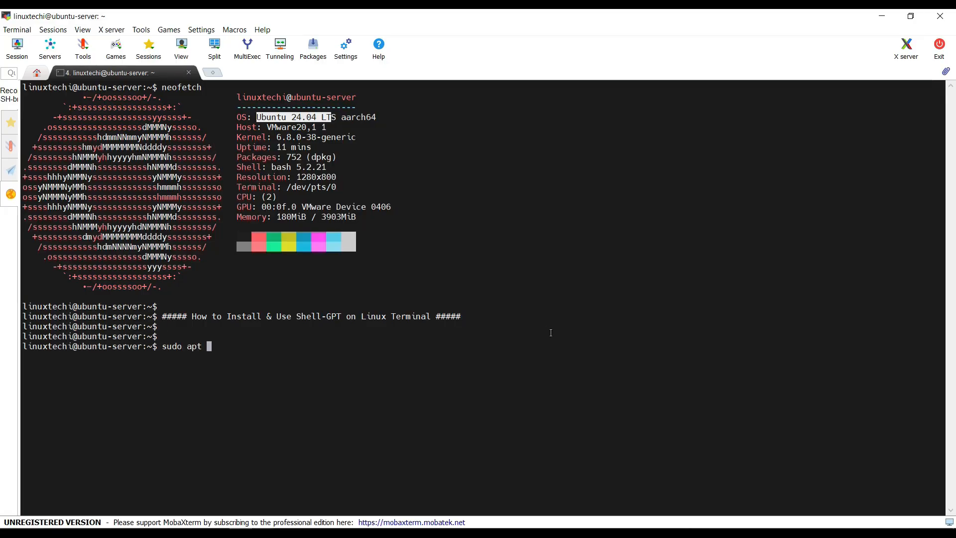
pyautogui.write('update')
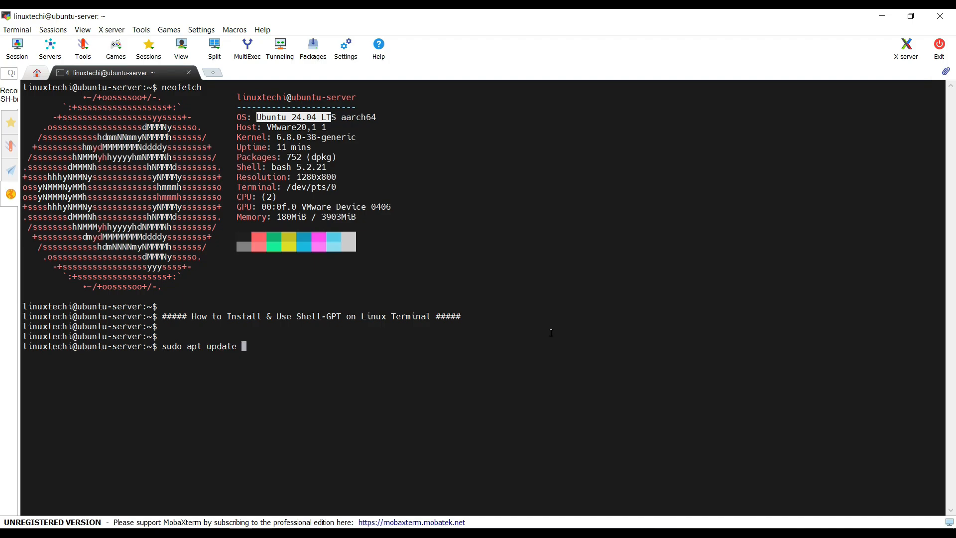
pyautogui.press('Return')
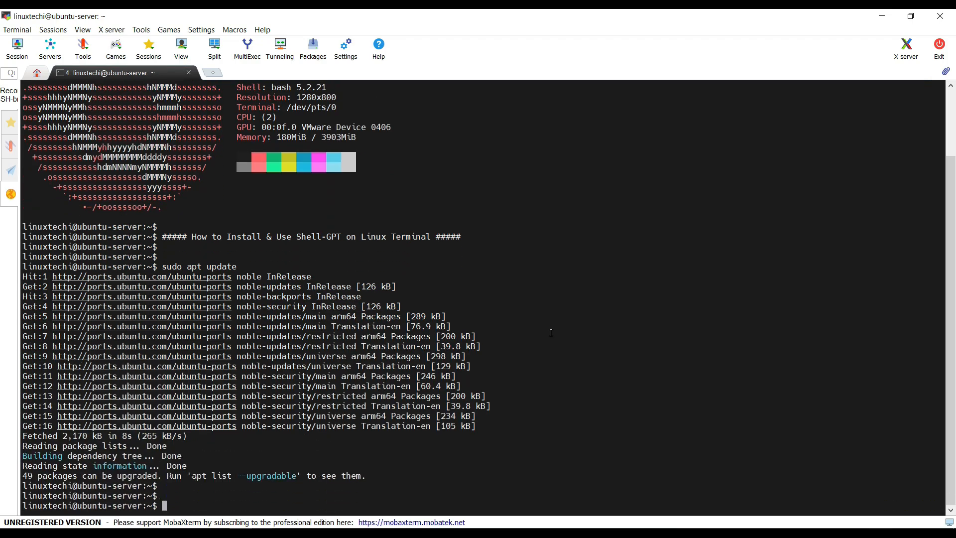
# Enter 'sudo apt install python3 python3-pip python3-venv -y' at the prompt.
pyautogui.write('sudo a')
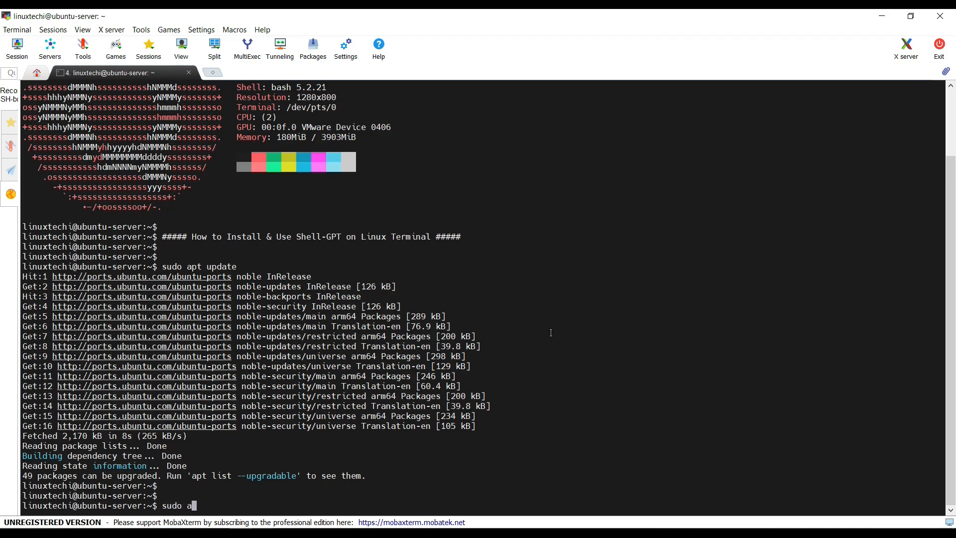
pyautogui.write('pt install')
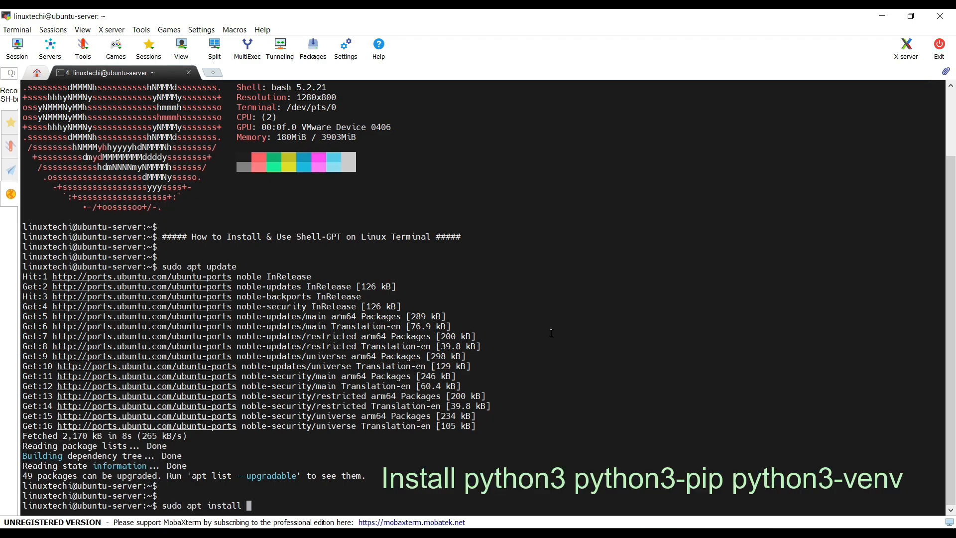
pyautogui.write('python3')
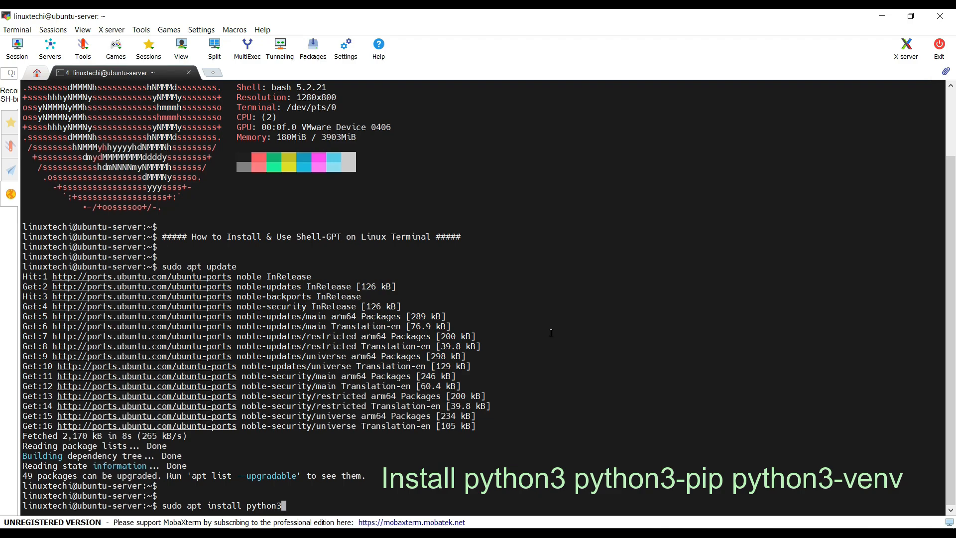
pyautogui.write('pyh')
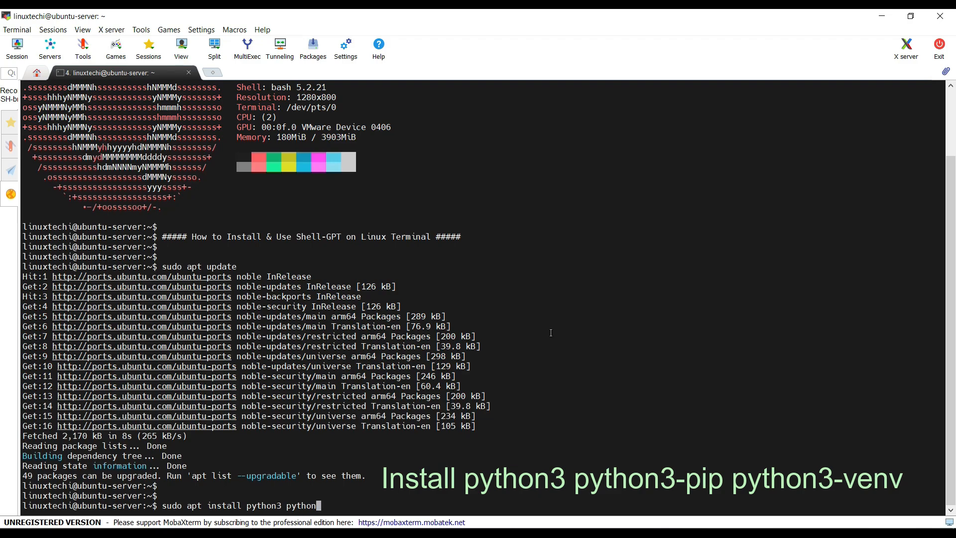
pyautogui.write('3-pip')
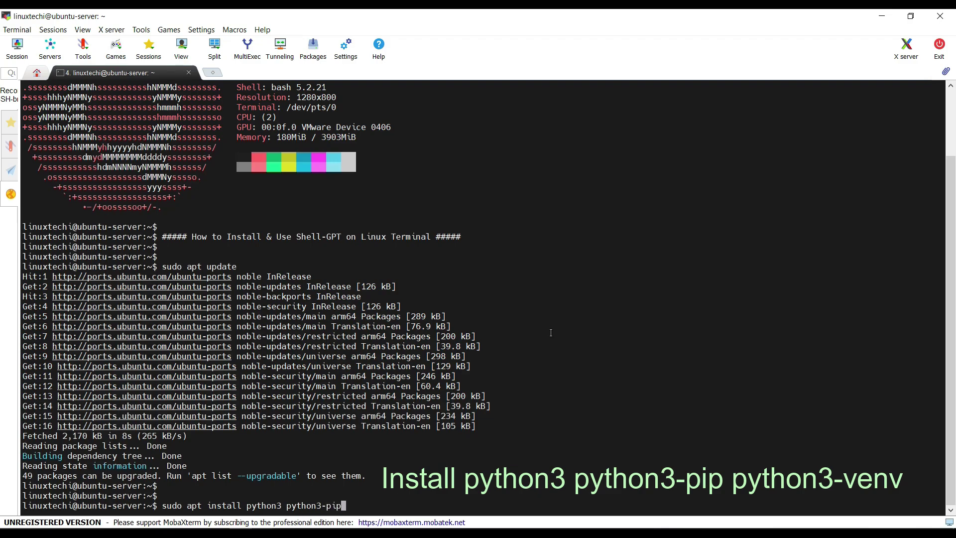
pyautogui.write('p')
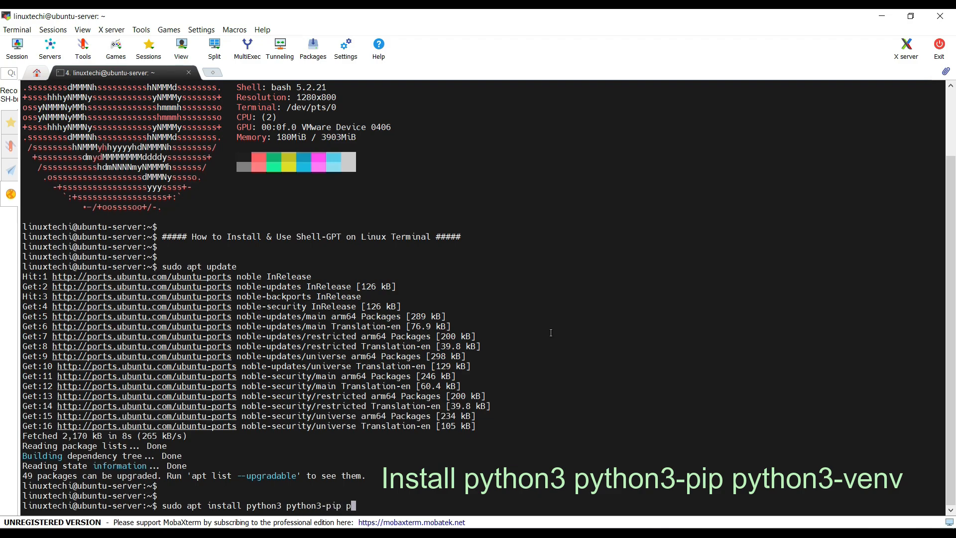
pyautogui.write('ython')
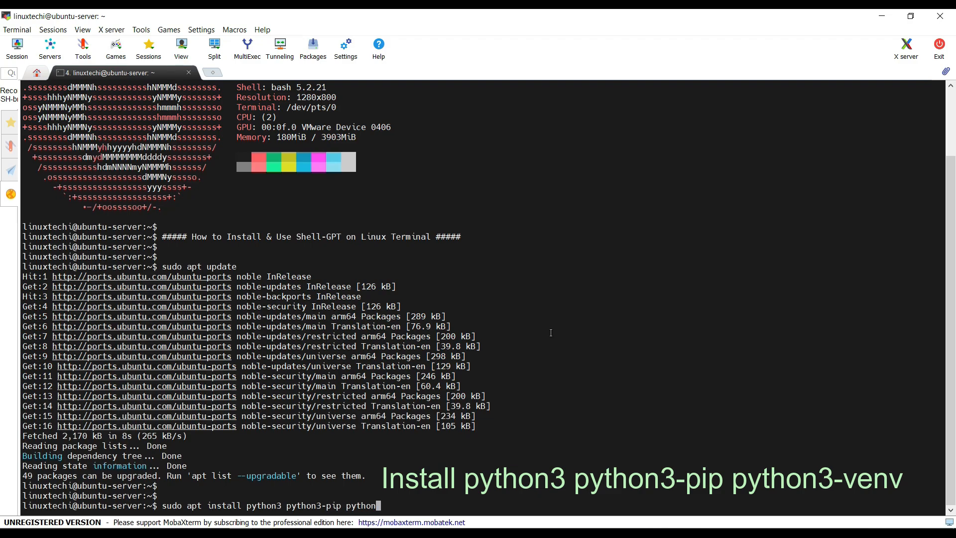
pyautogui.write('-v')
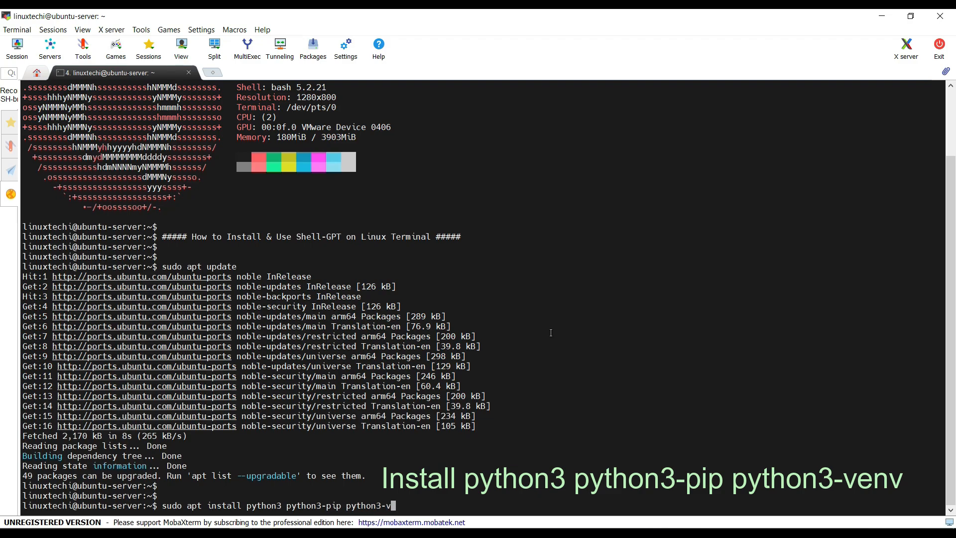
pyautogui.write('env')
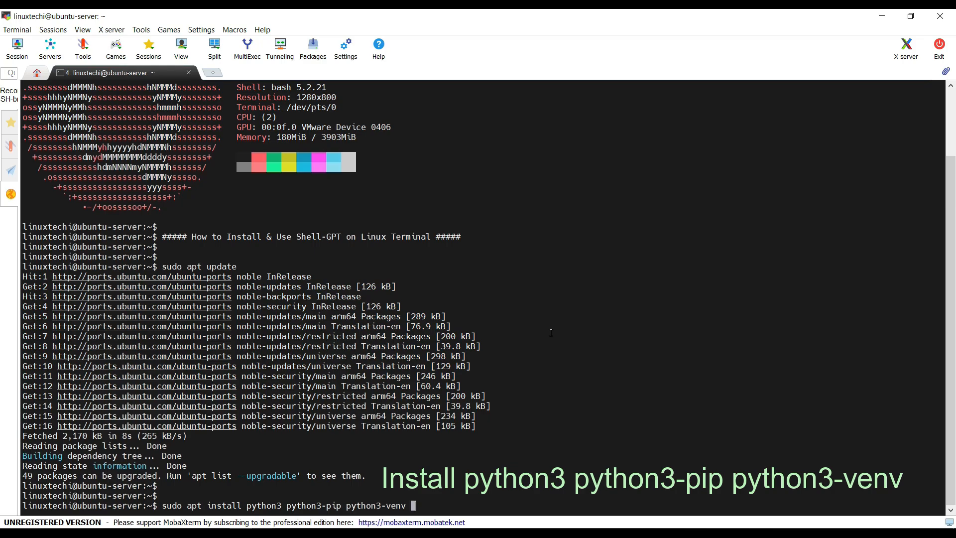
pyautogui.write('-y')
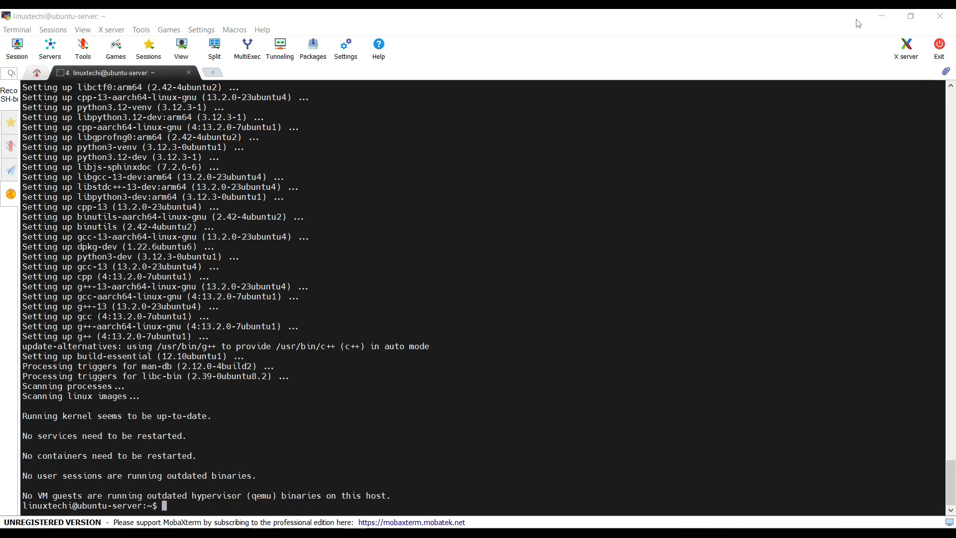
pyautogui.moveTo(836, 136)
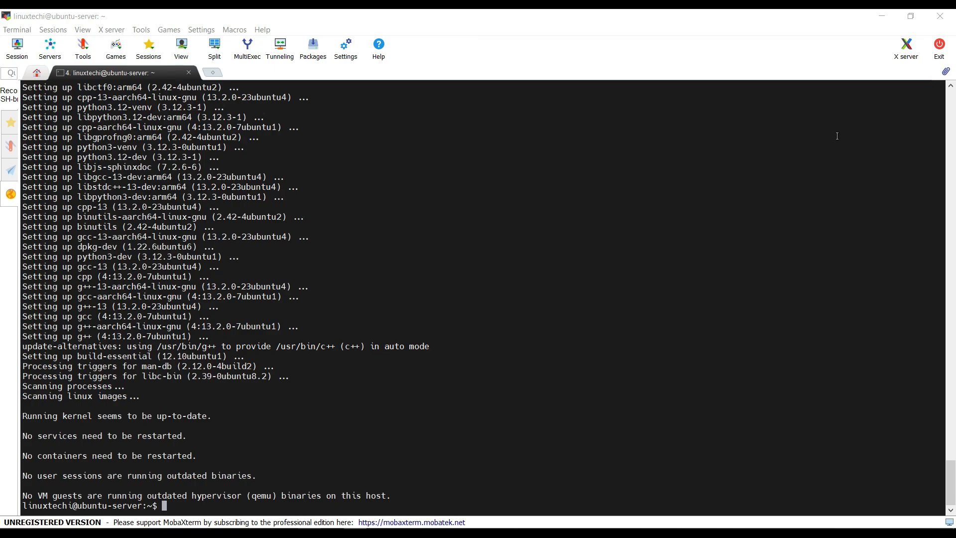
pyautogui.moveTo(425, 434)
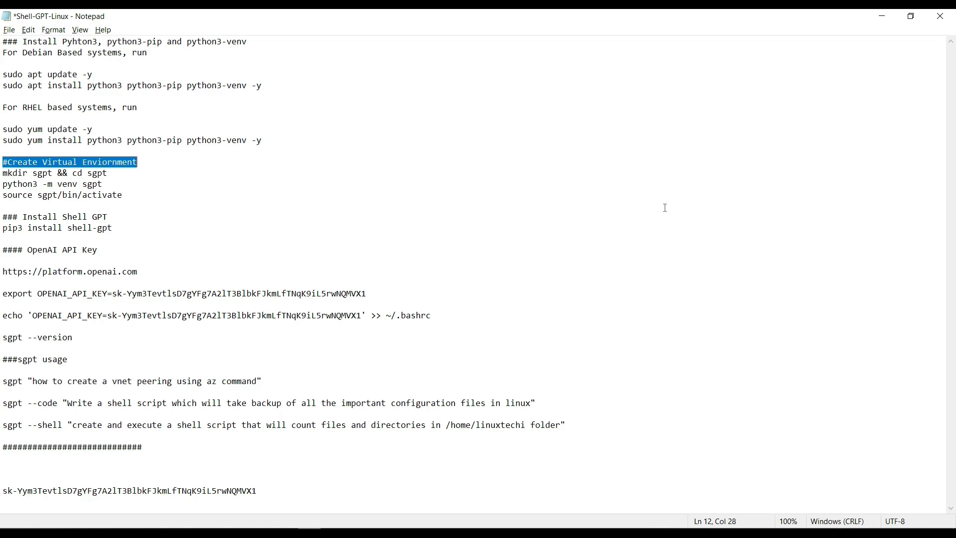
pyautogui.moveTo(372, 377)
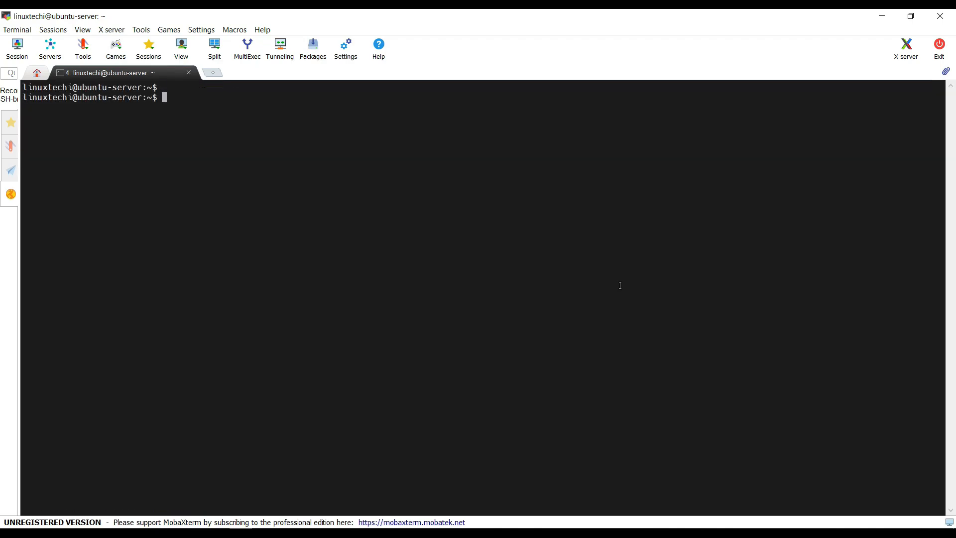
# Make the sgpt directory with mkdir and change into sgpt/.
pyautogui.write('mkdir')
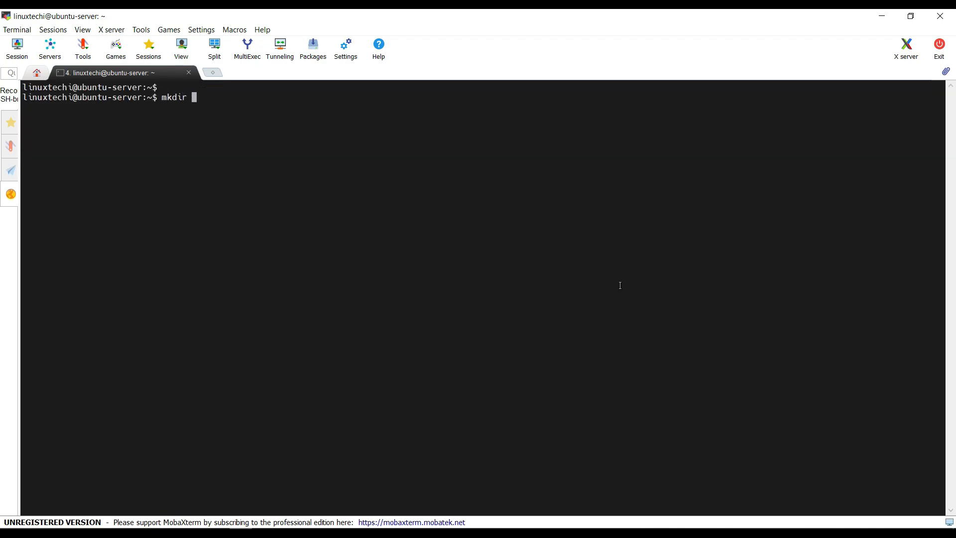
pyautogui.write('sg')
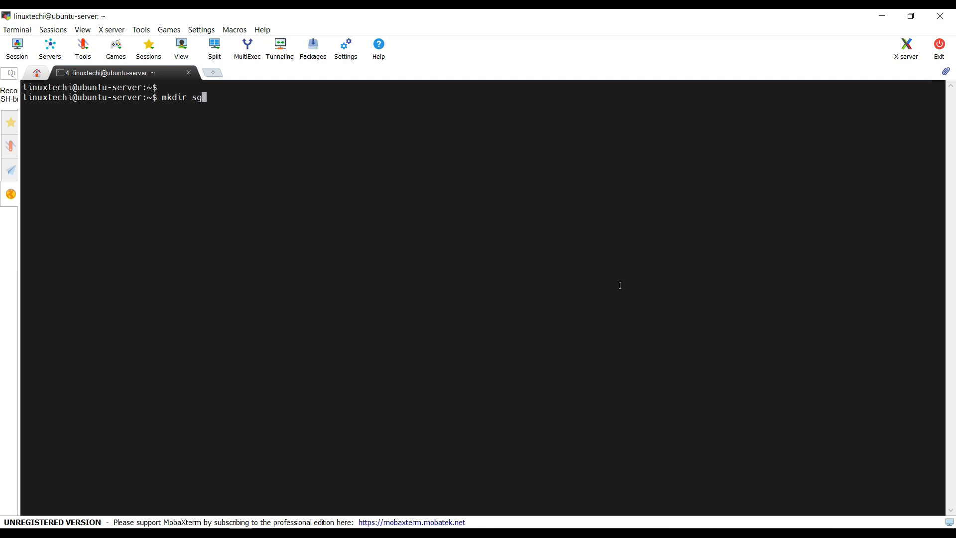
pyautogui.write('pt')
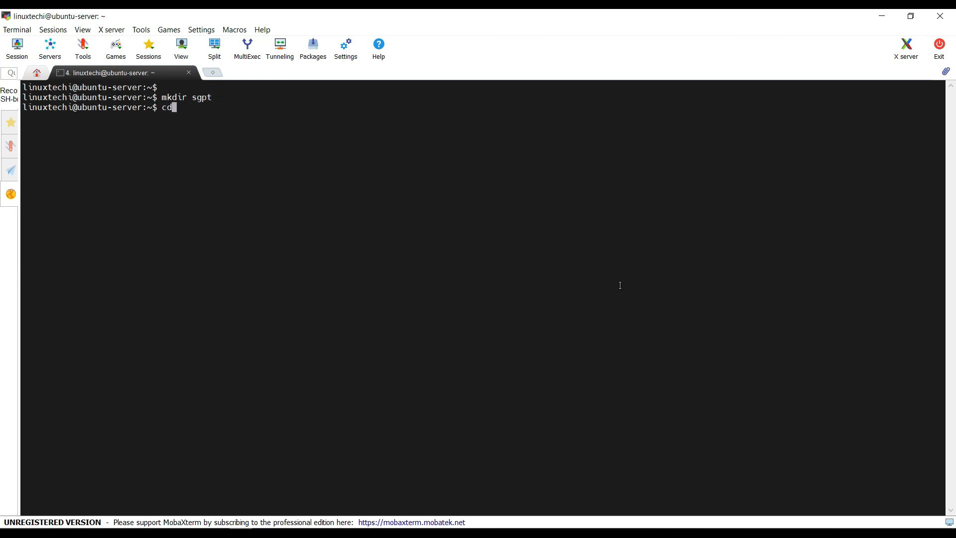
pyautogui.write('sgpt/')
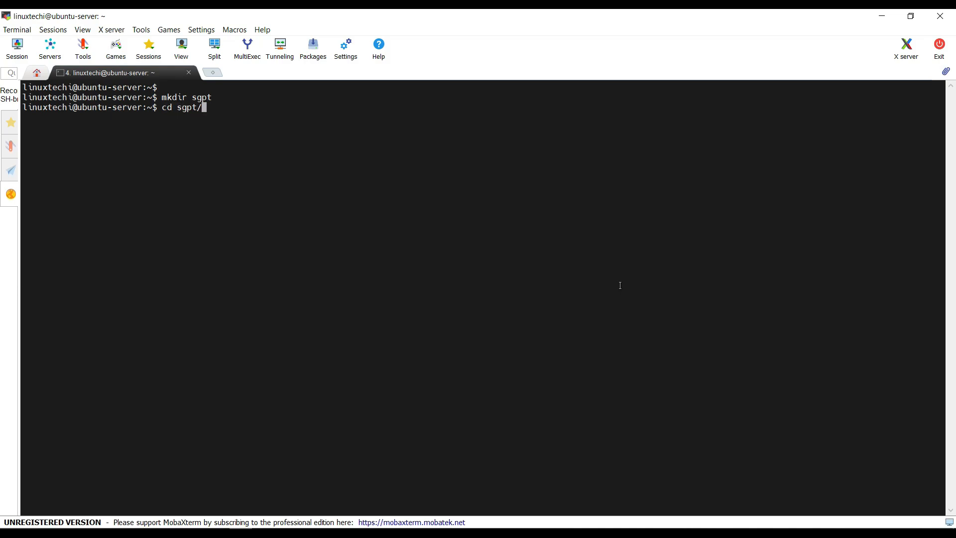
pyautogui.press('Return')
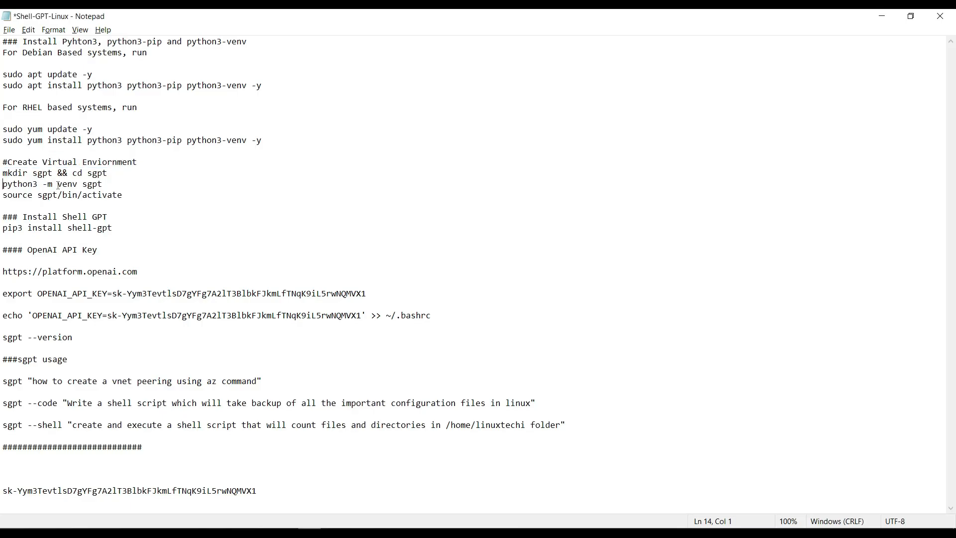
# Select the 'sgpt' and 'venv' words in the 'python3 -m venv sgpt' note line.
pyautogui.click(82, 184)
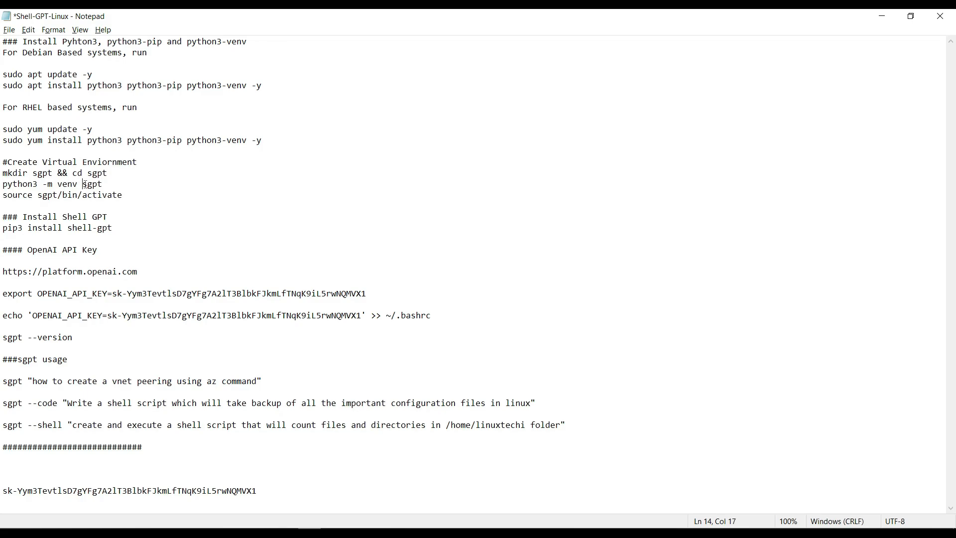
pyautogui.doubleClick(92, 183)
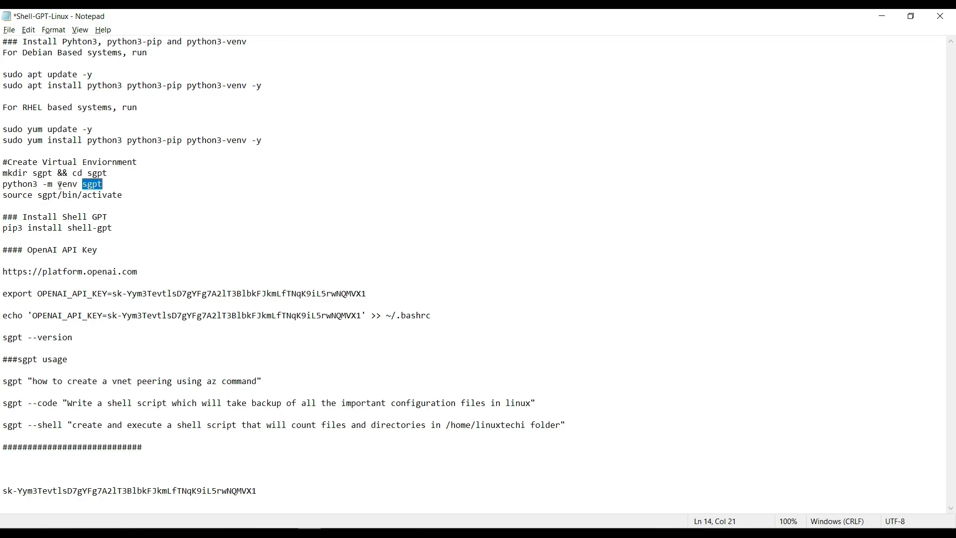
pyautogui.doubleClick(66, 184)
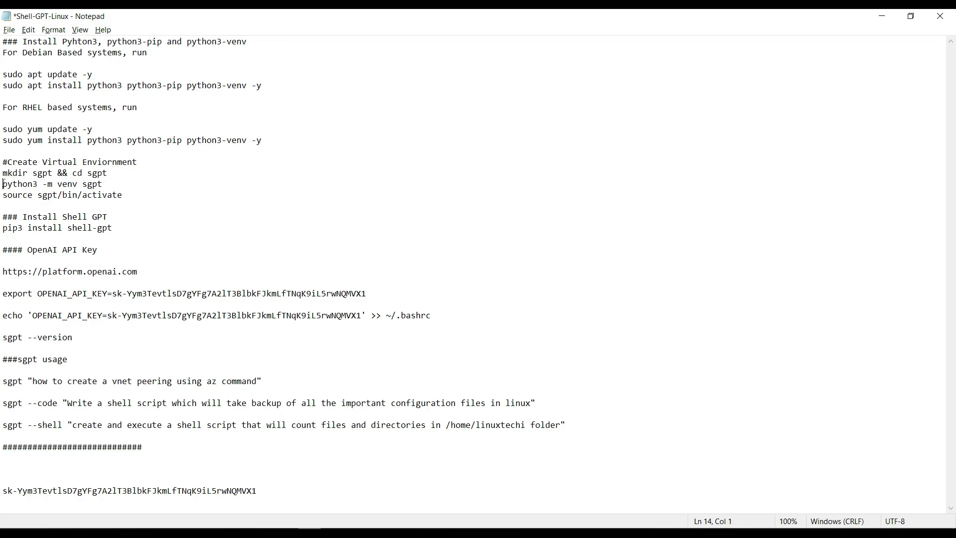
pyautogui.rightClick(52, 184)
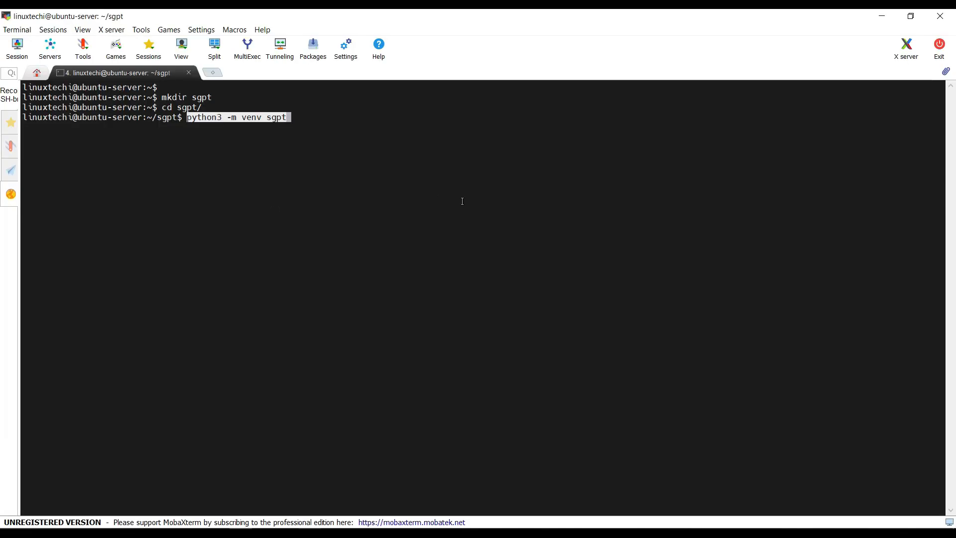
# Run 'python3 -m venv sgpt', then activate it with 'source sgpt/bin/activate'.
pyautogui.press('Return')
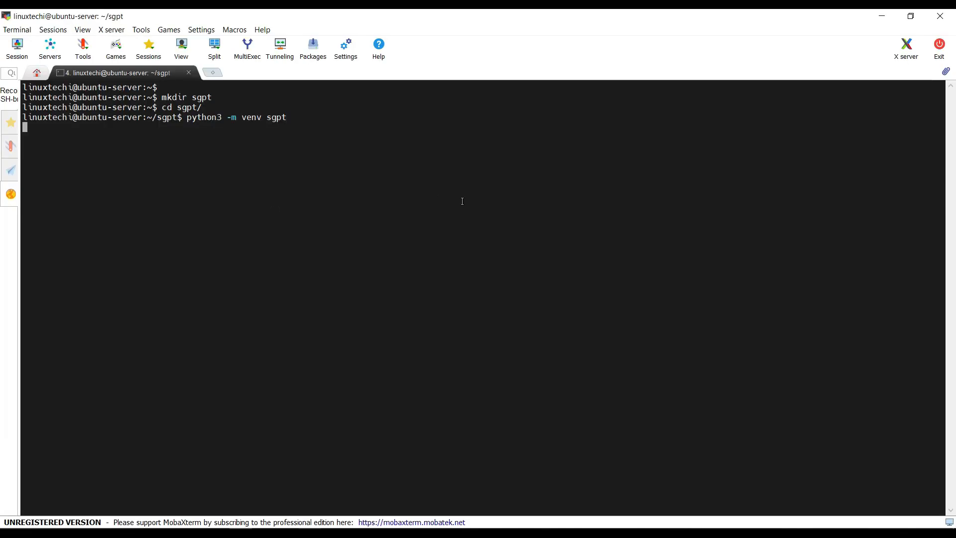
pyautogui.press('Return')
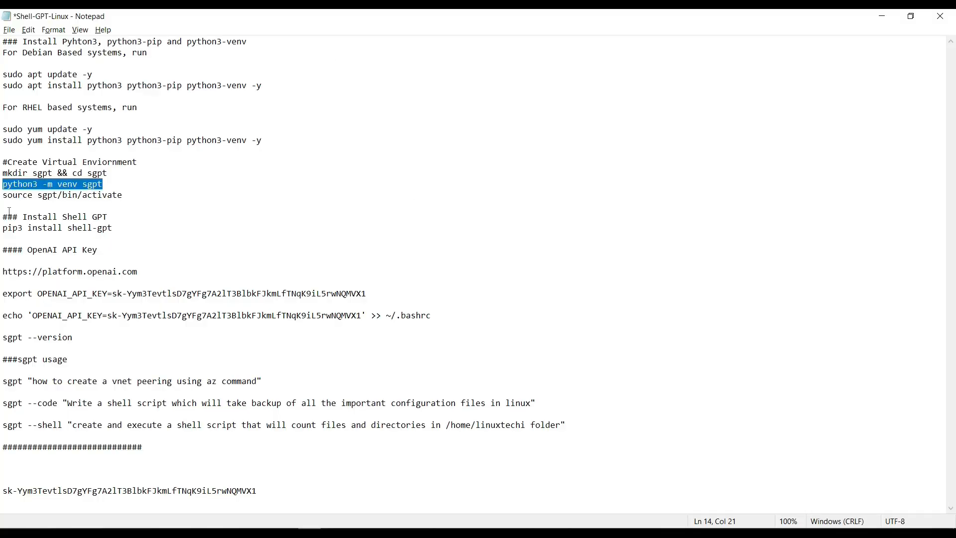
pyautogui.rightClick(61, 195)
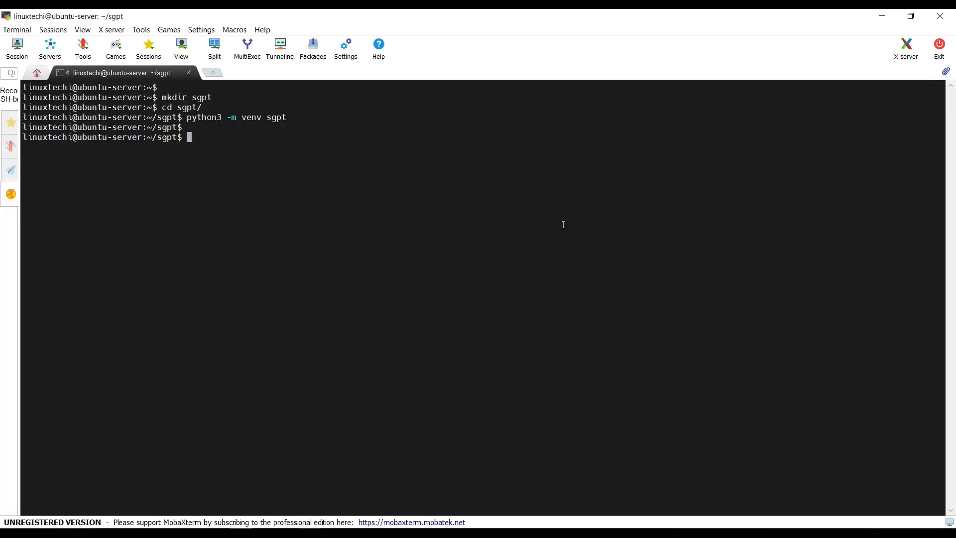
pyautogui.write('source sgpt/bin/activate')
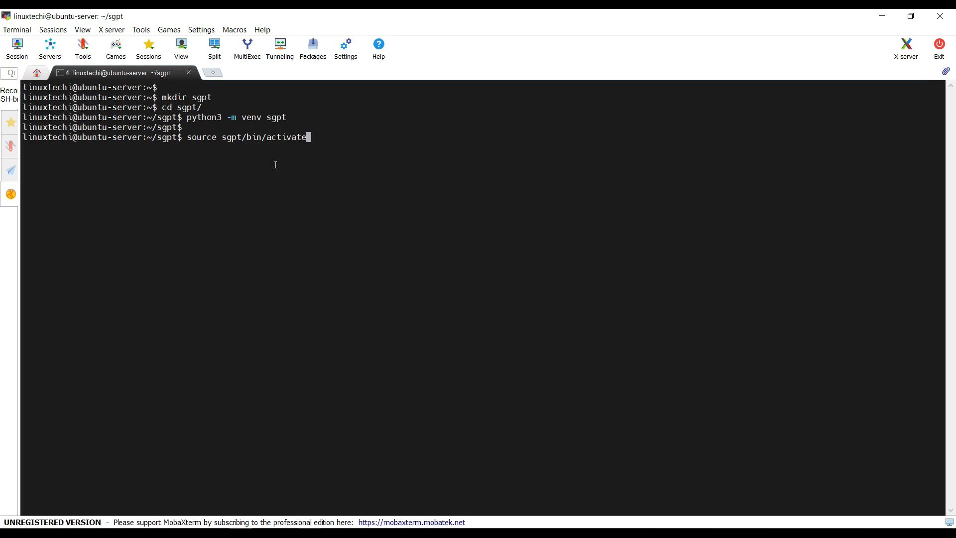
pyautogui.moveTo(400, 137)
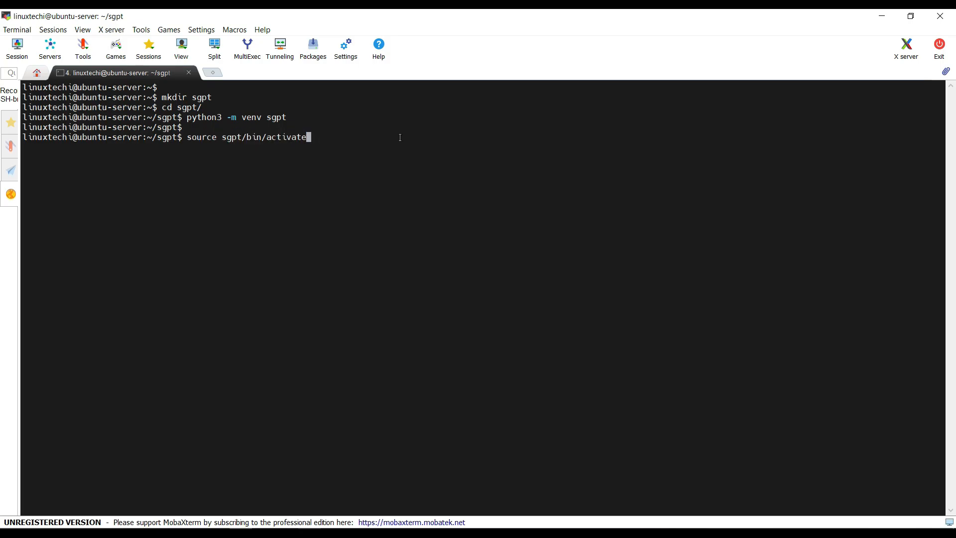
pyautogui.press('Return')
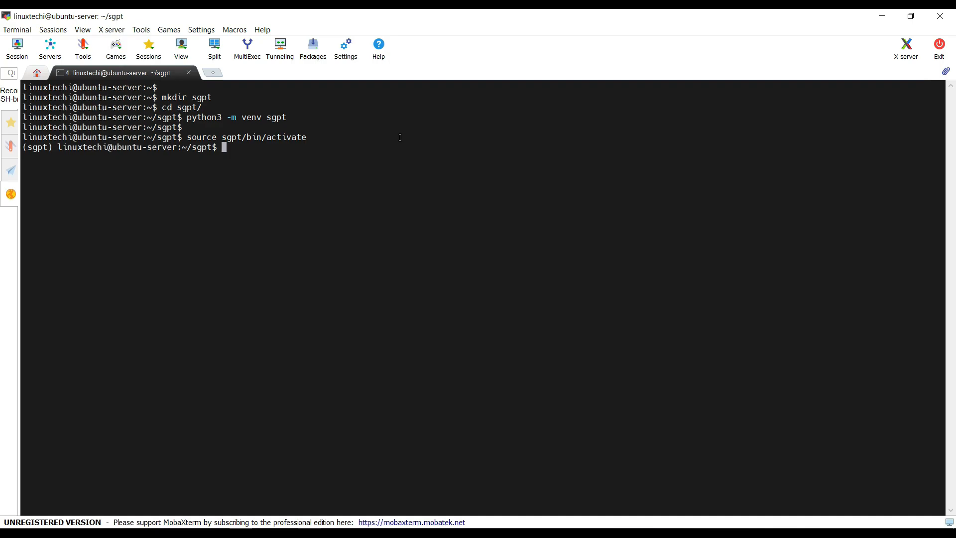
pyautogui.moveTo(378, 160)
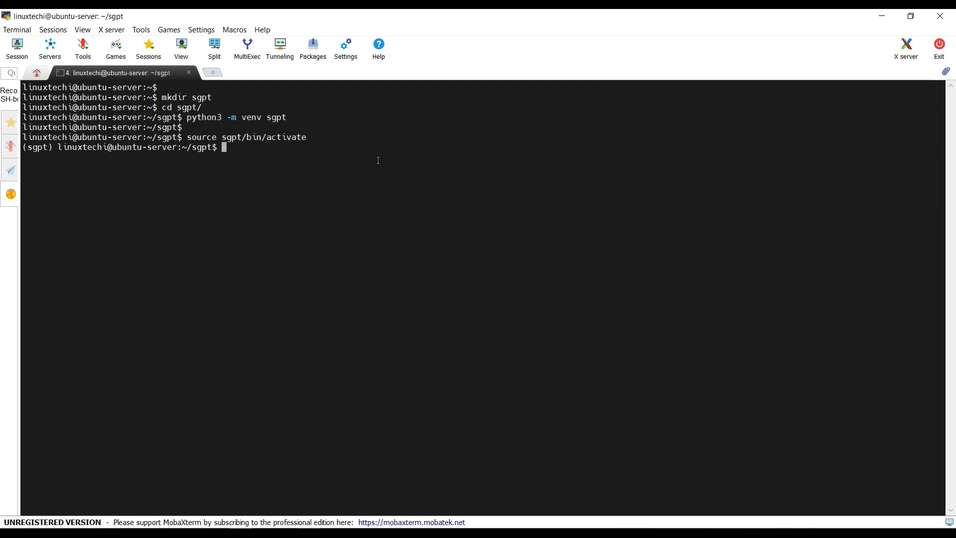
pyautogui.moveTo(346, 420)
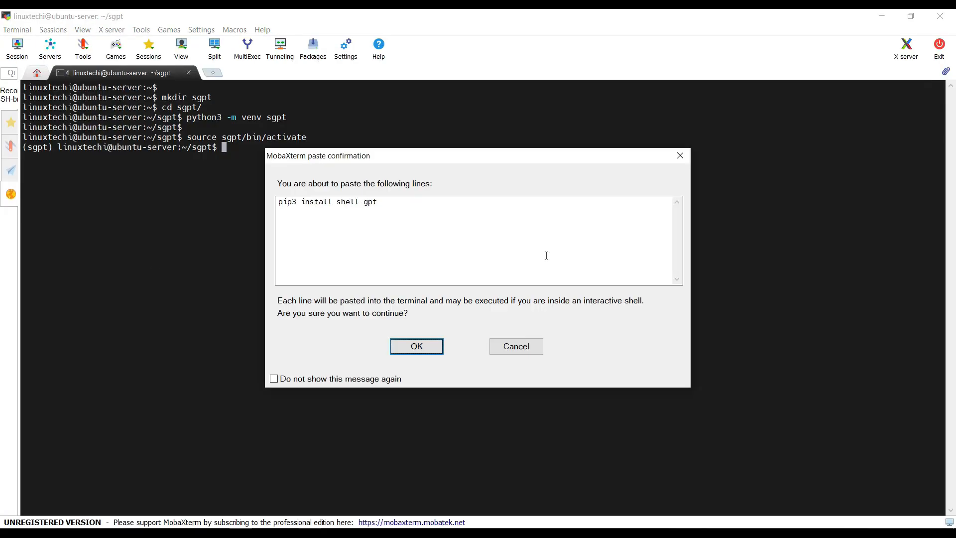
pyautogui.moveTo(452, 242)
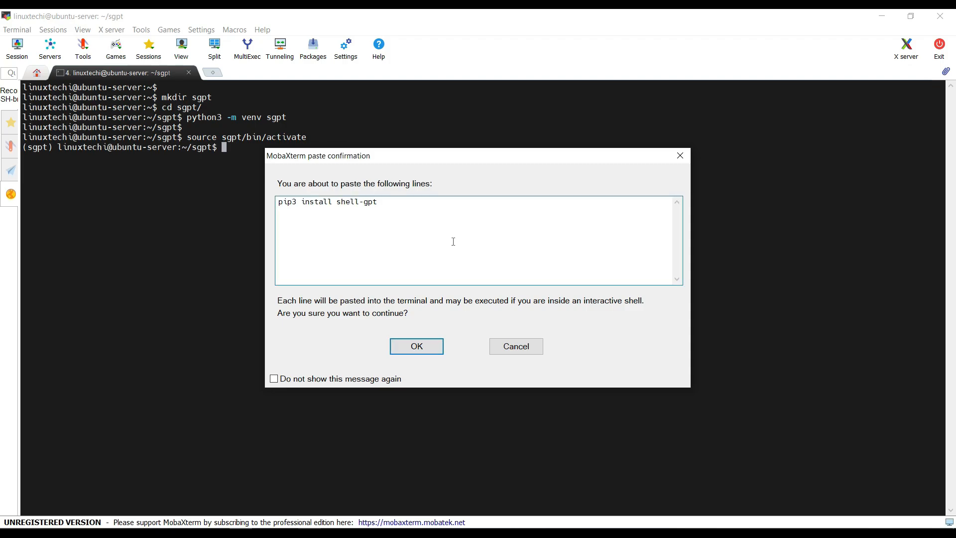
# Confirm pasting 'pip3 install shell-gpt' and run the installation.
pyautogui.click(416, 346)
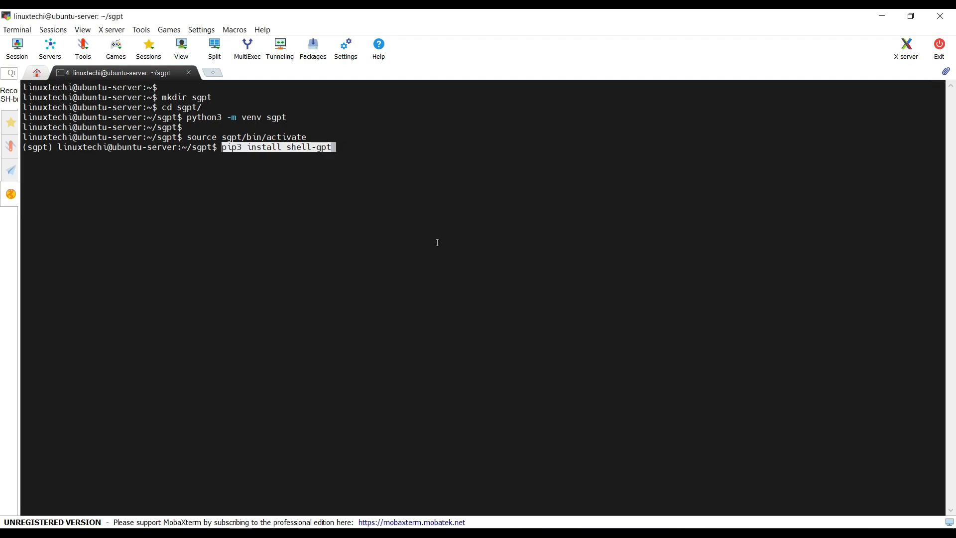
pyautogui.moveTo(346, 148)
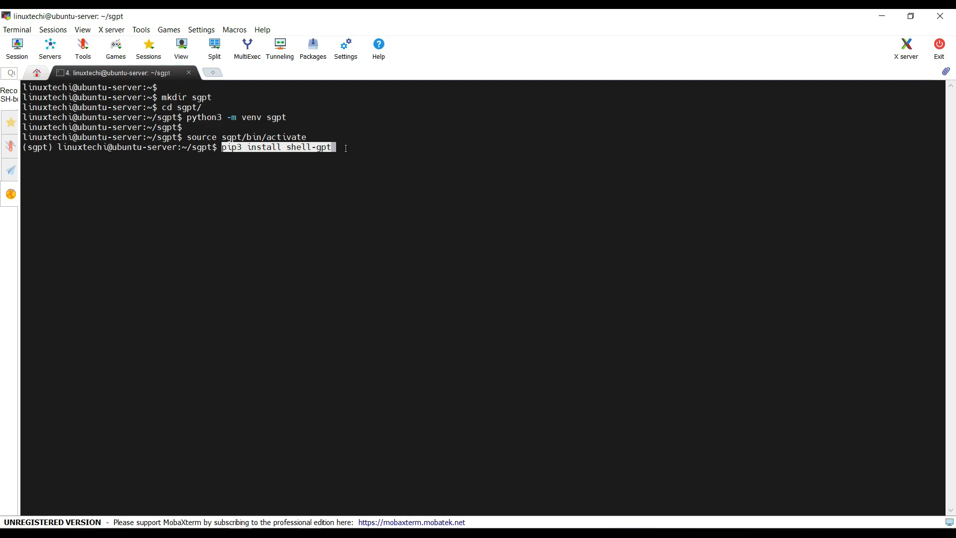
pyautogui.moveTo(218, 154)
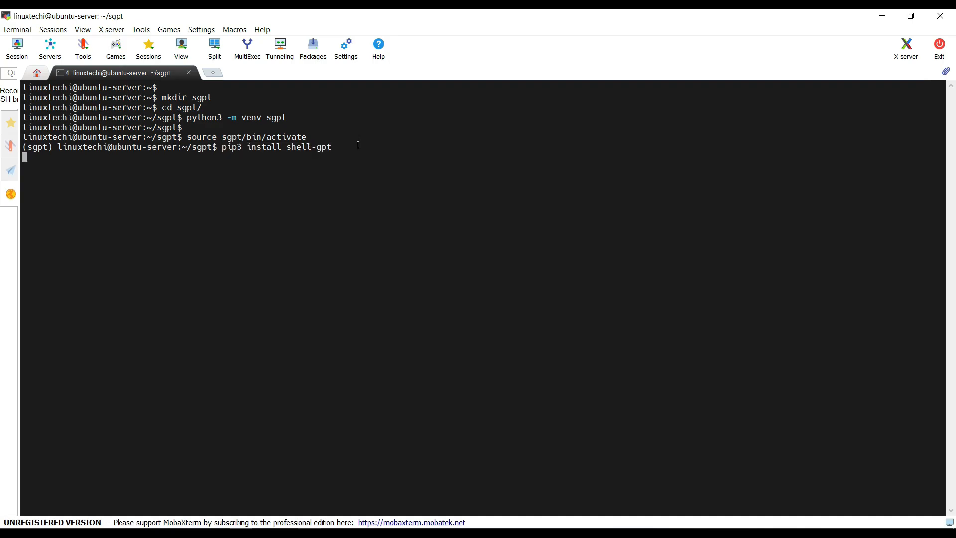
pyautogui.press('Return')
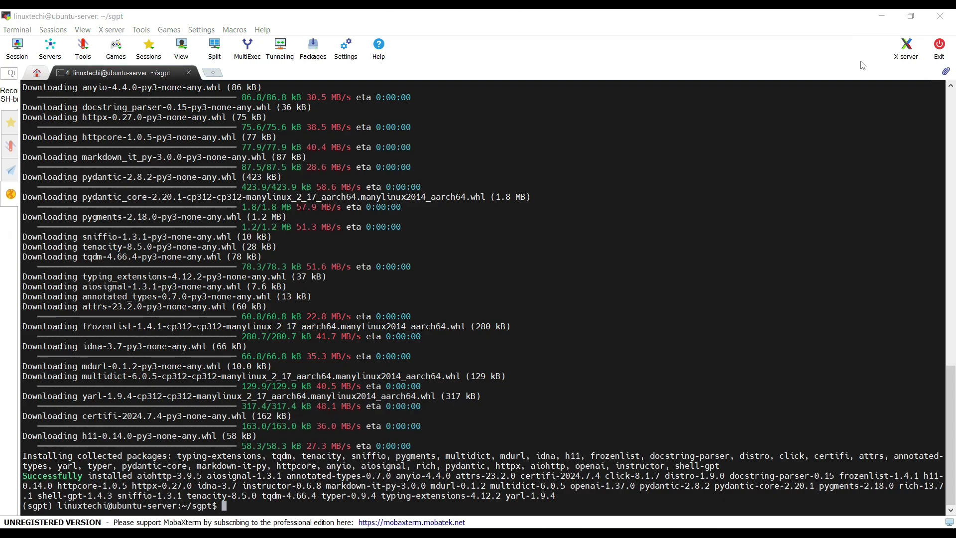
pyautogui.moveTo(704, 163)
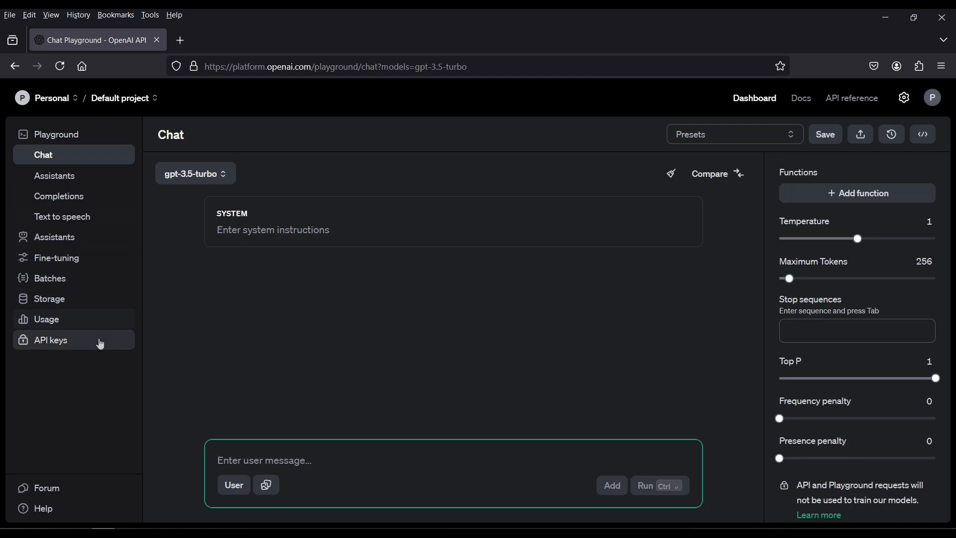
# Create a secret API key named linuxapikey and copy its value.
pyautogui.click(51, 339)
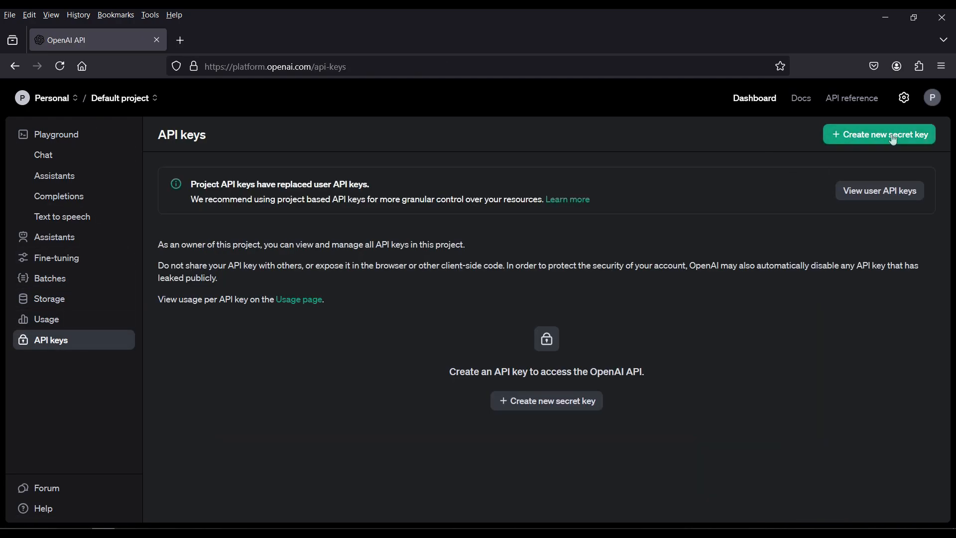
pyautogui.click(879, 134)
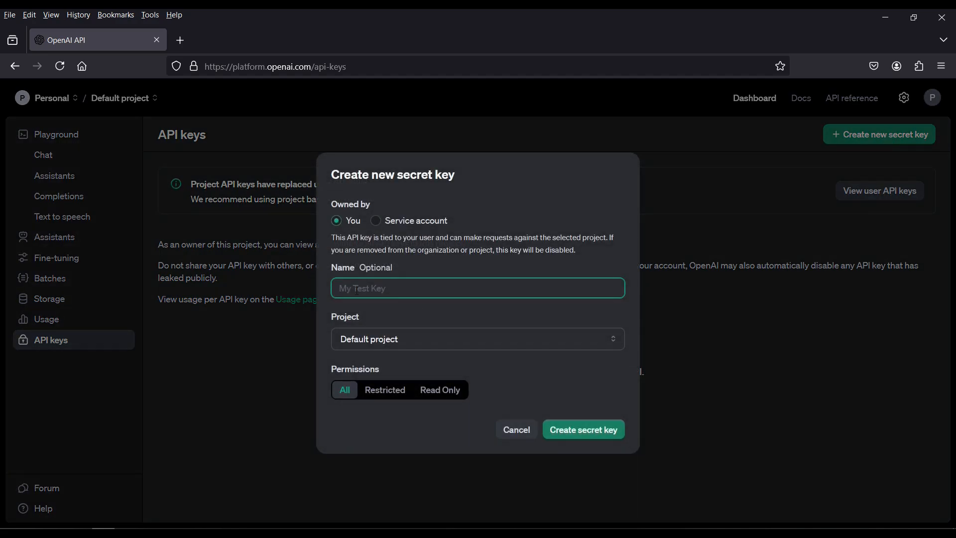
pyautogui.write('linuxap')
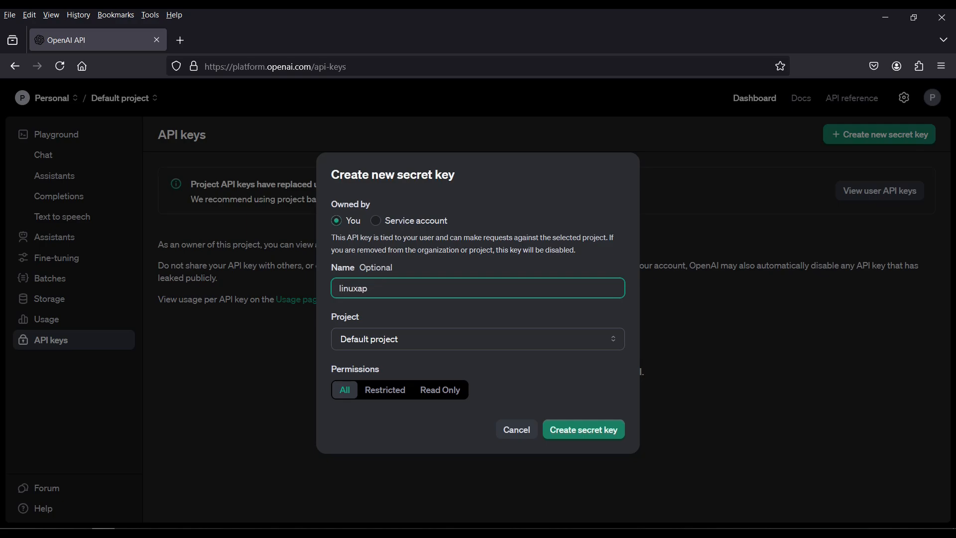
pyautogui.write('ikey')
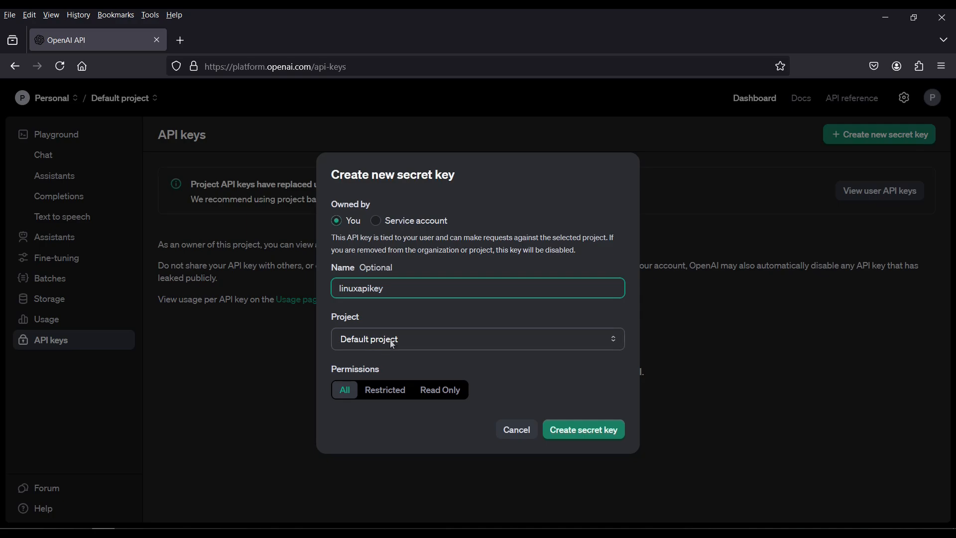
pyautogui.moveTo(583, 429)
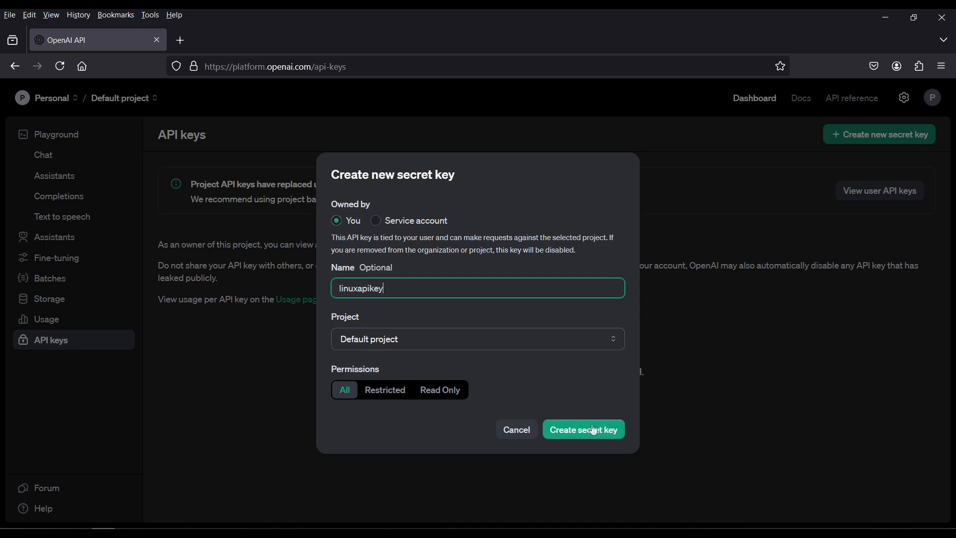
pyautogui.click(582, 429)
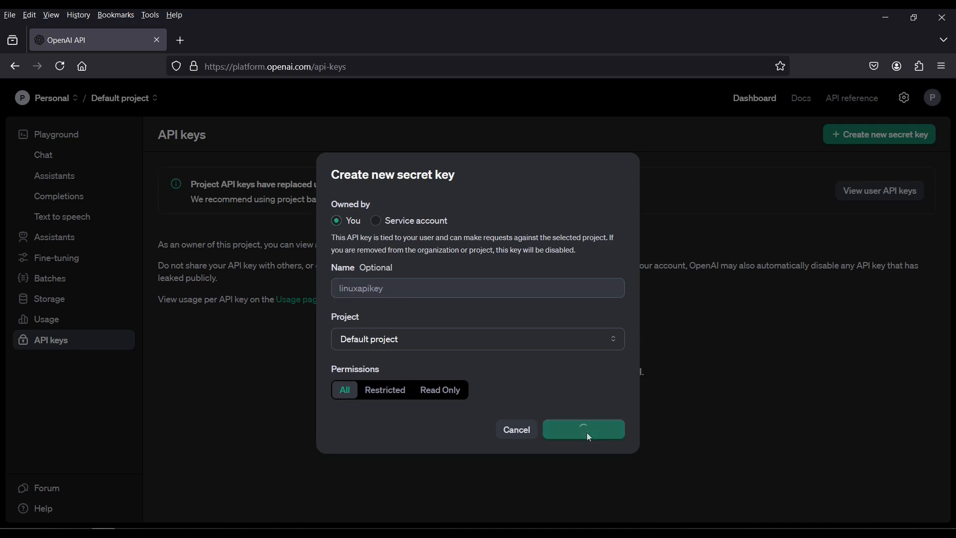
pyautogui.click(582, 429)
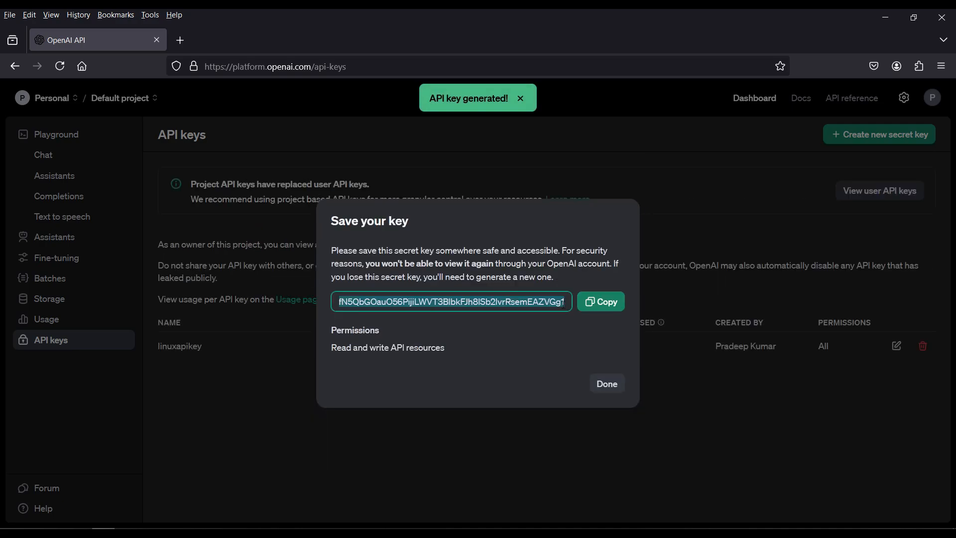
pyautogui.click(600, 302)
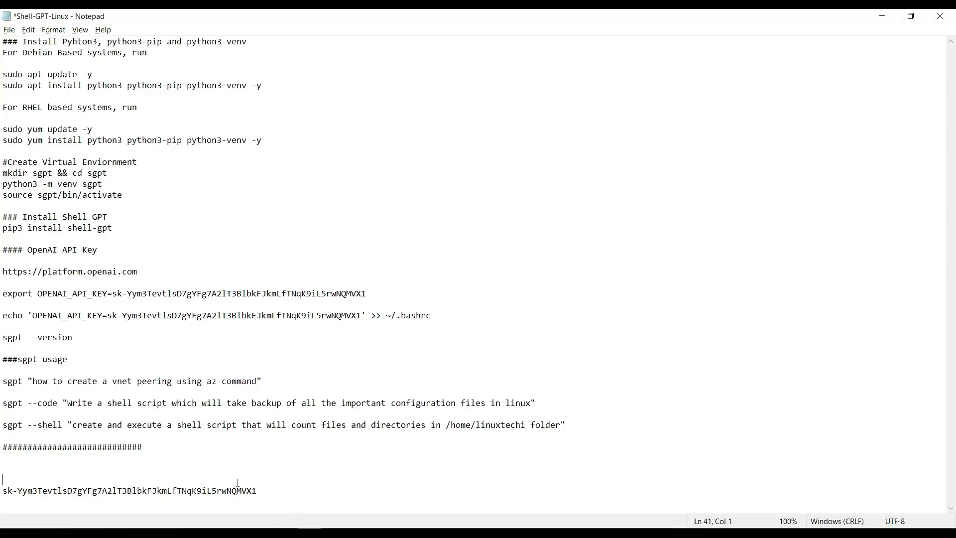
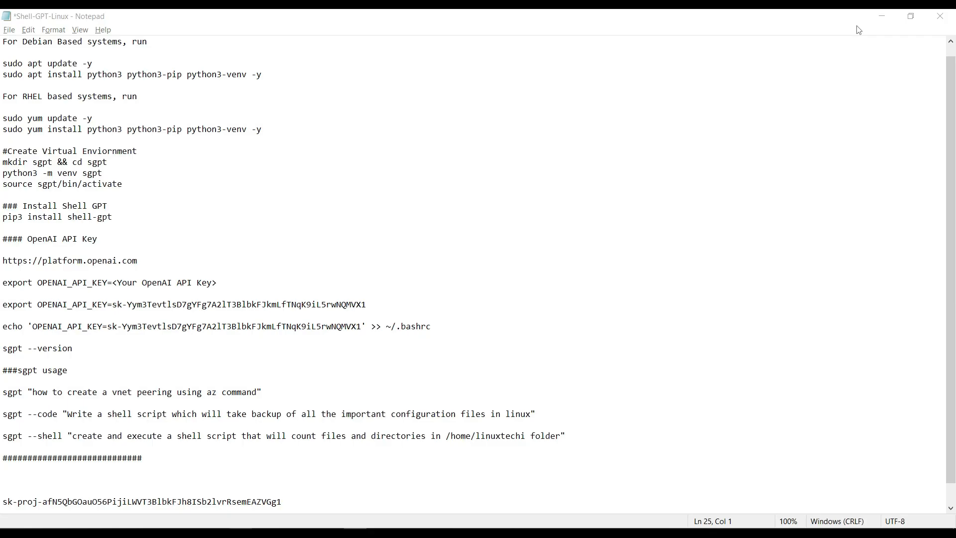
# Paste the sk-proj key at the end of the notes and select the export line.
pyautogui.moveTo(207, 308)
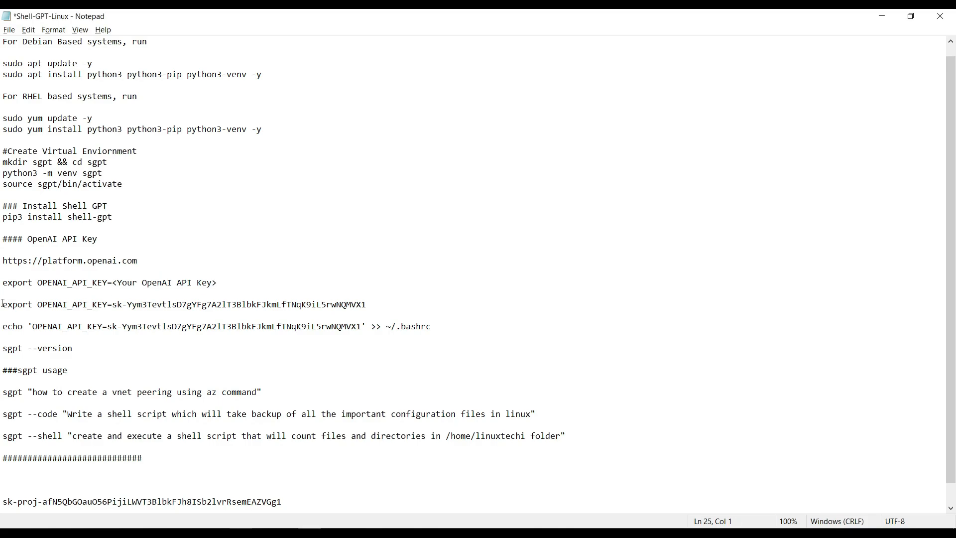
pyautogui.tripleClick(183, 303)
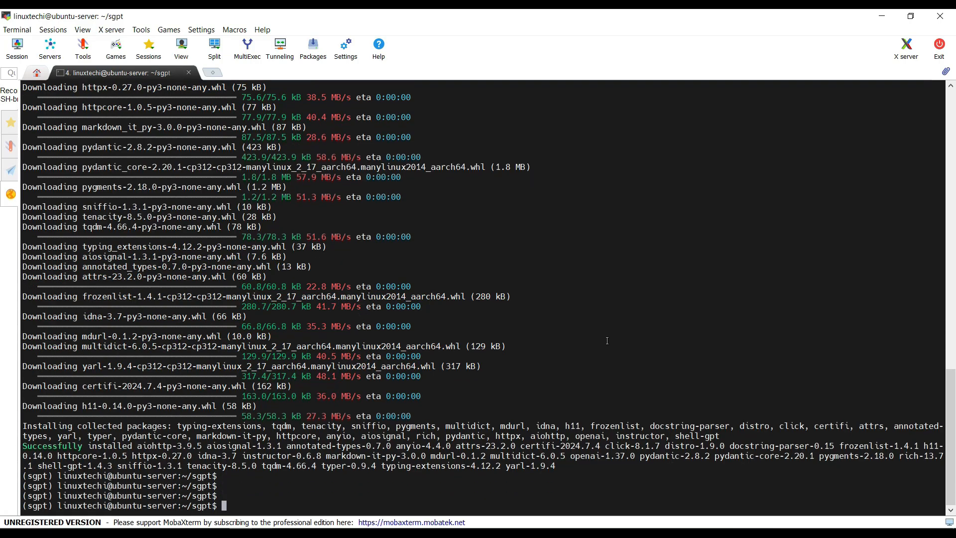
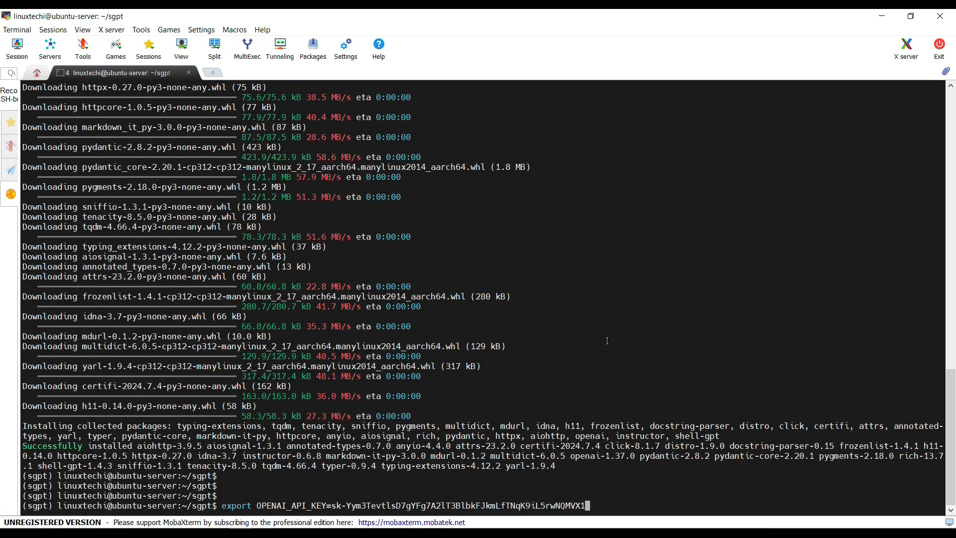
pyautogui.press('Return')
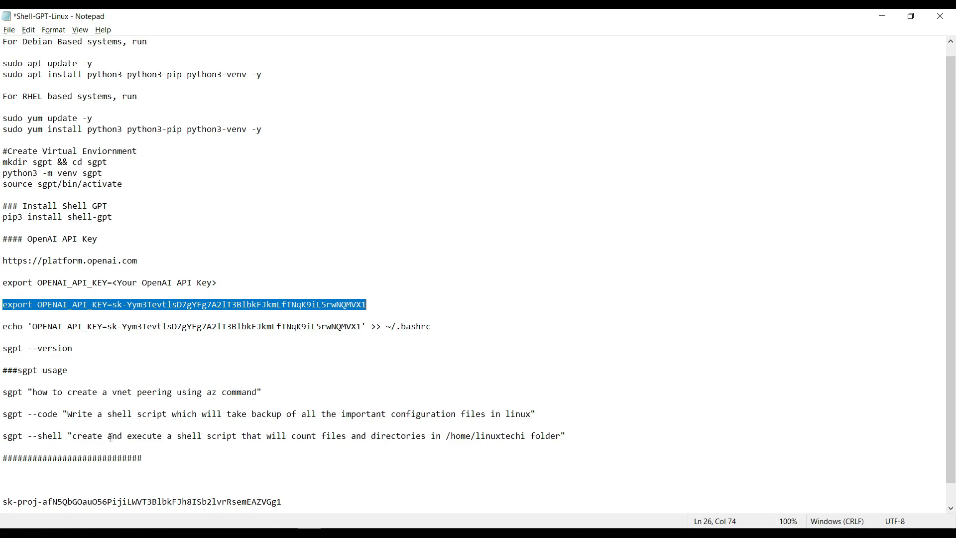
# Click at the start of the 'echo OPENAI_API_KEY=… >> ~/.bashrc' note line.
pyautogui.click(3, 326)
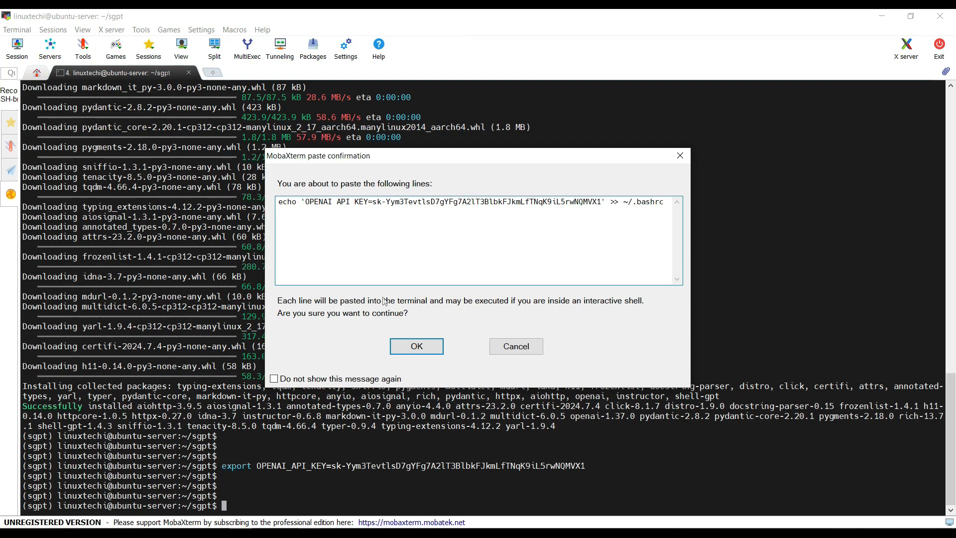
# Append the OPENAI_API_KEY export line to ~/.bashrc so the key persists.
pyautogui.click(416, 346)
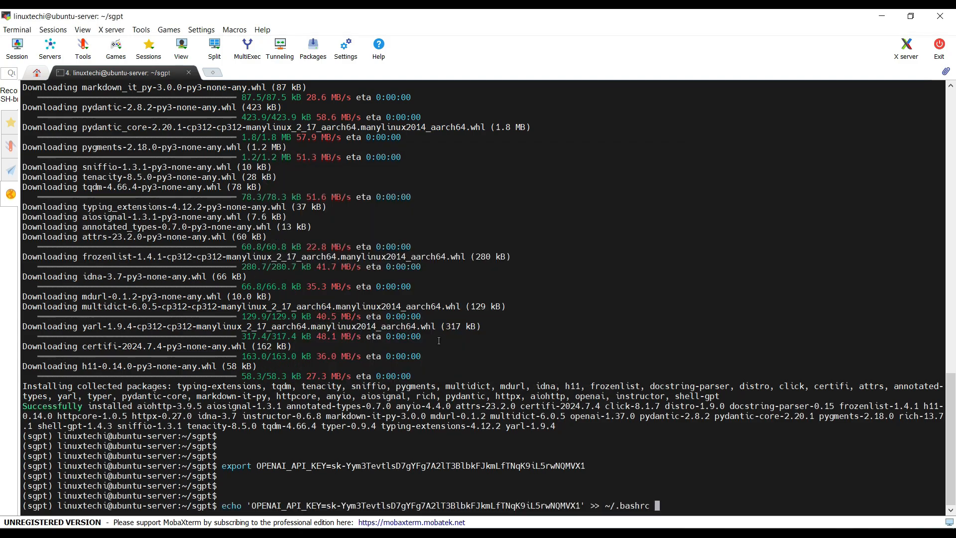
pyautogui.press('Return')
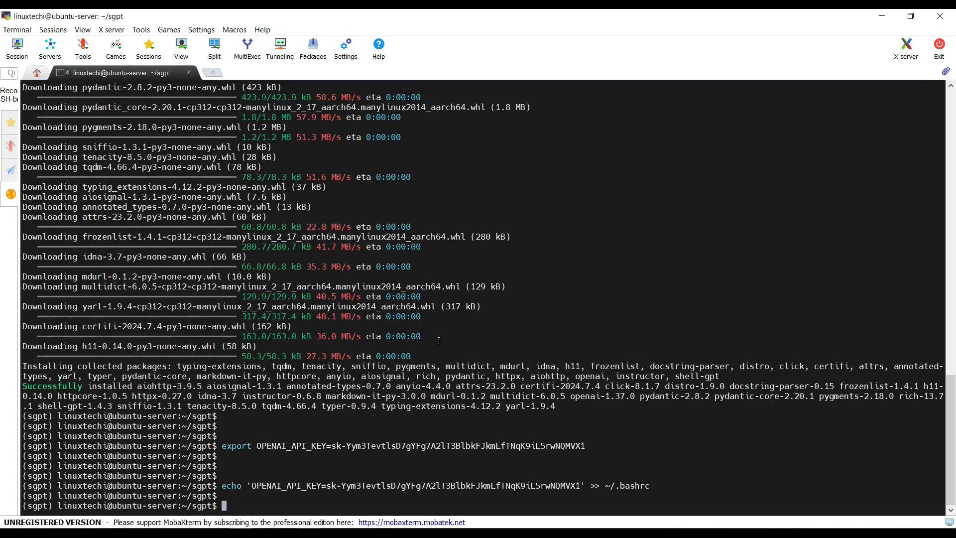
pyautogui.moveTo(523, 291)
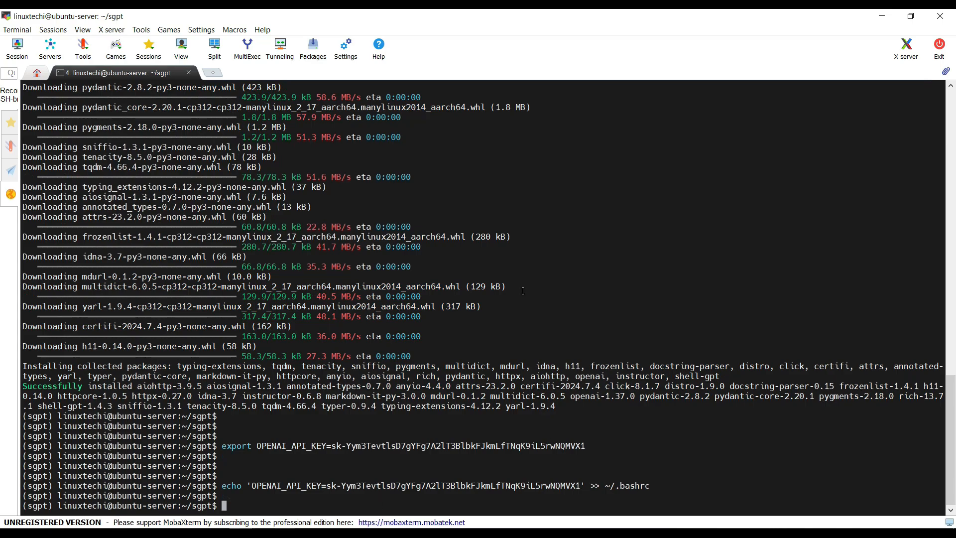
pyautogui.moveTo(844, 95)
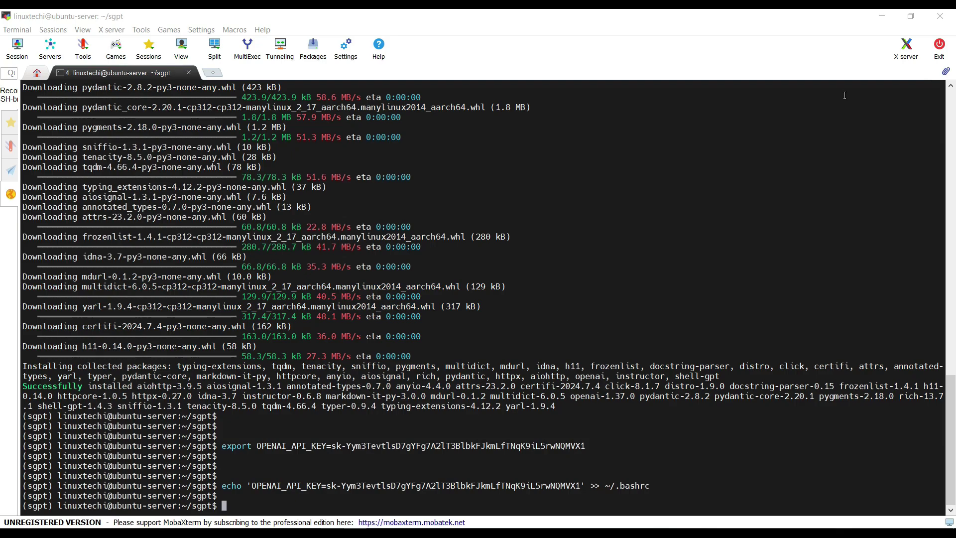
pyautogui.moveTo(816, 108)
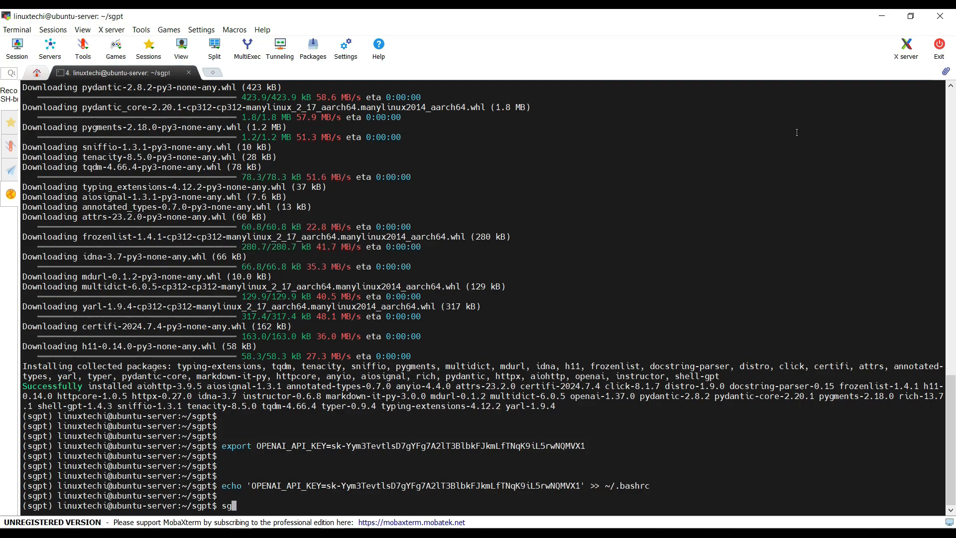
# Run sgpt --version and highlight the reported ShellGPT 1.4.3 output.
pyautogui.write('pt -')
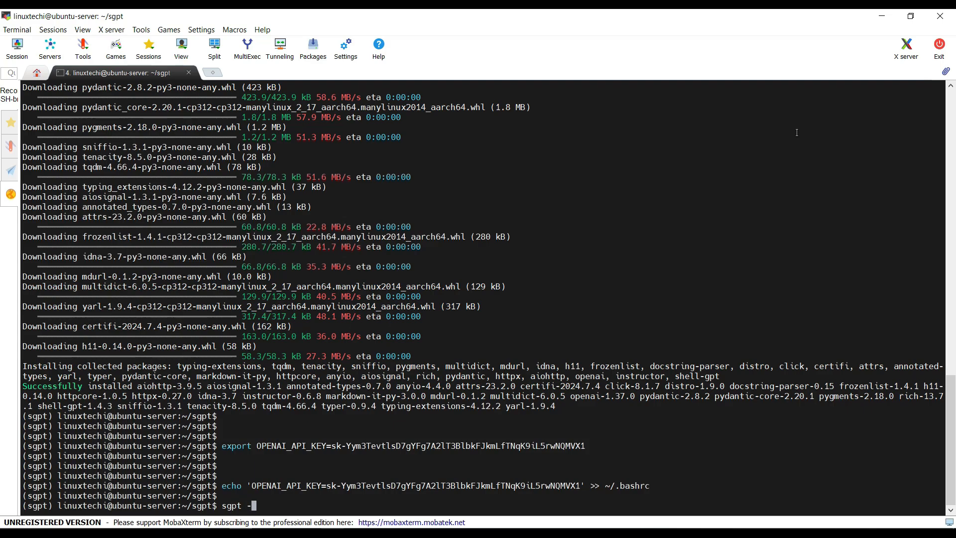
pyautogui.write('-version')
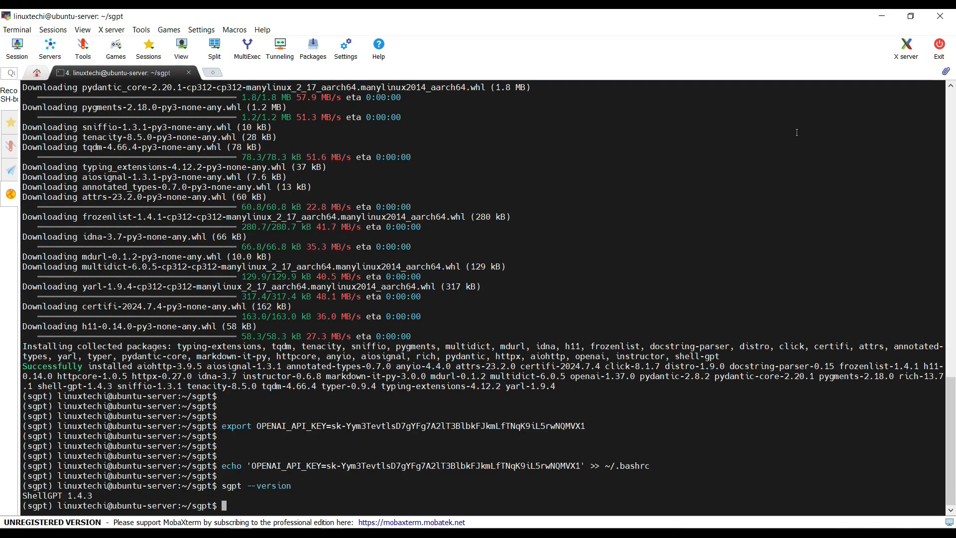
pyautogui.moveTo(68, 509)
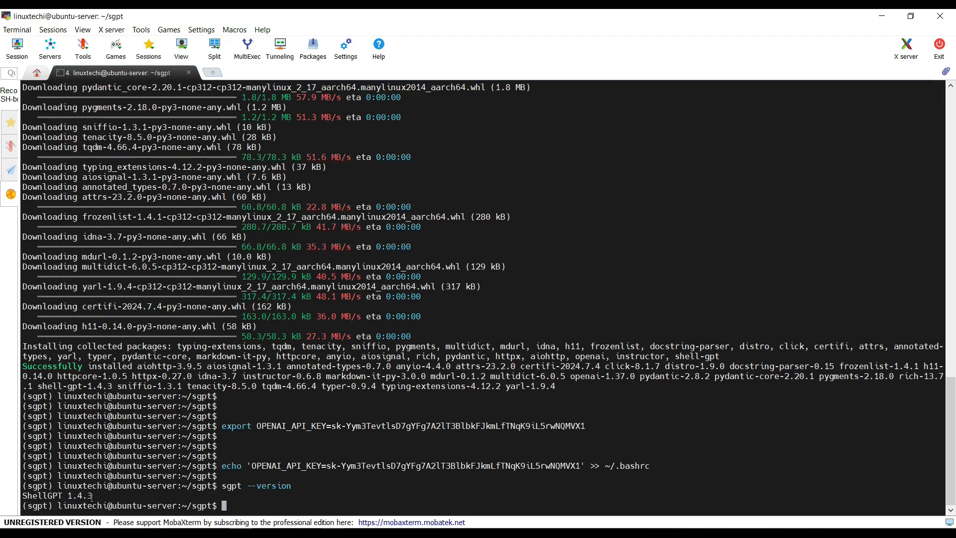
pyautogui.doubleClick(57, 495)
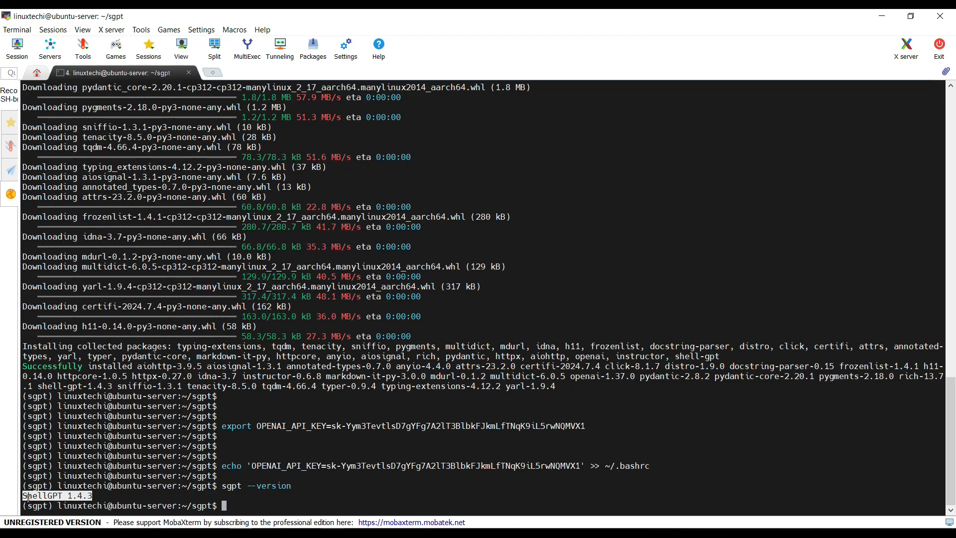
pyautogui.moveTo(6, 506)
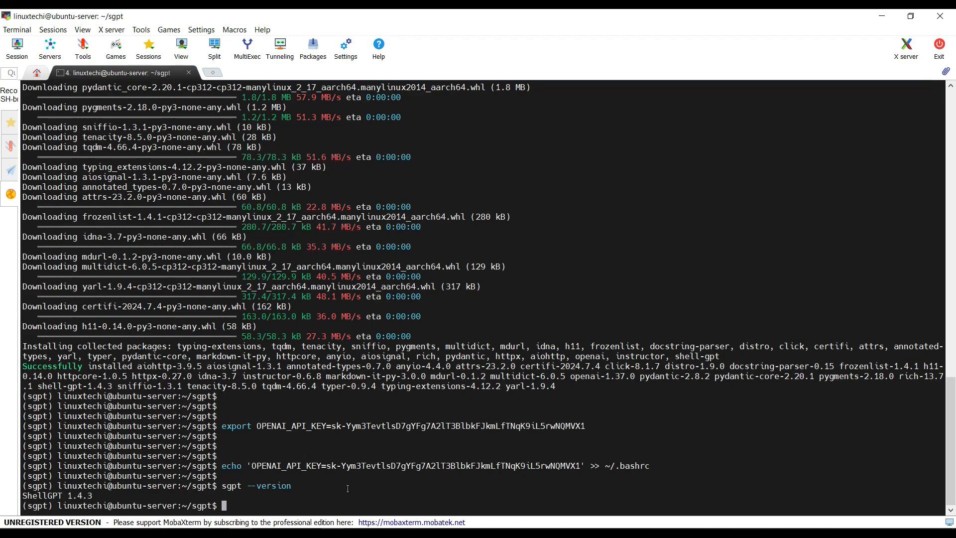
pyautogui.moveTo(364, 481)
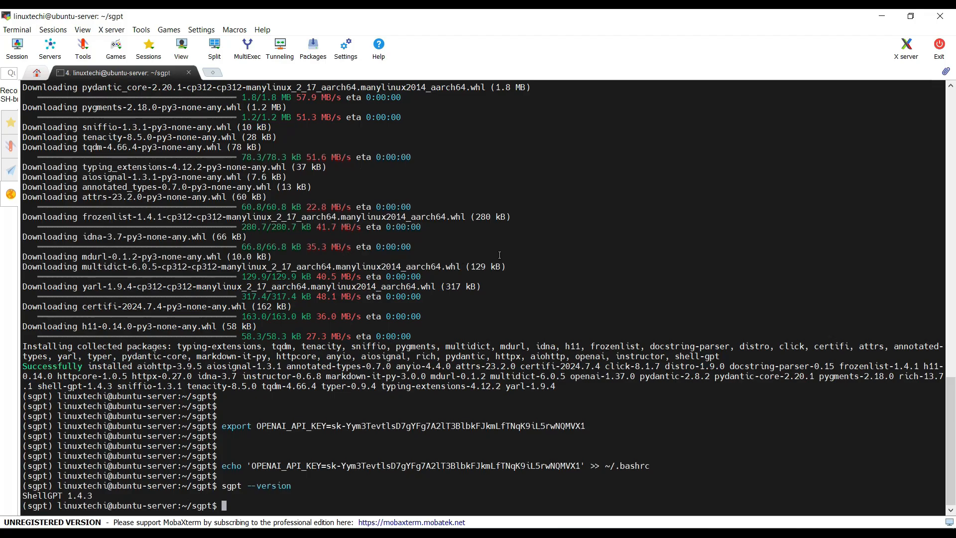
# Clear the screen and ask sgpt "how to create a vnet peering using az command".
pyautogui.write('clear')
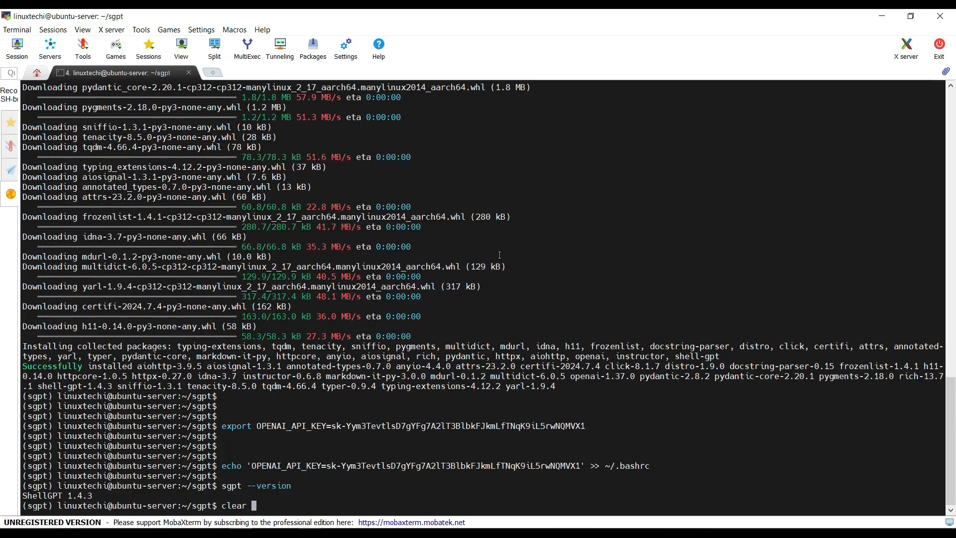
pyautogui.write('sgpt "how to create a vnet peering using az command"')
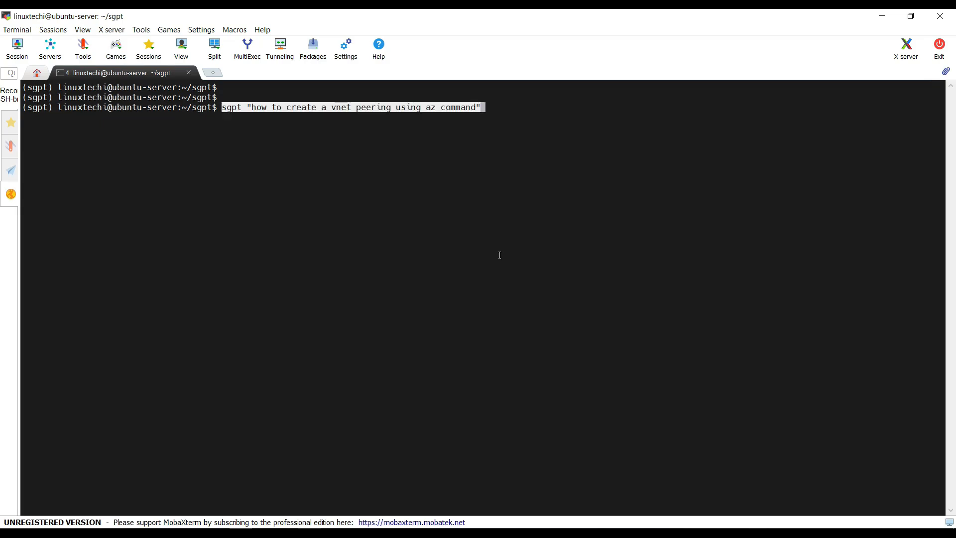
pyautogui.click(313, 108)
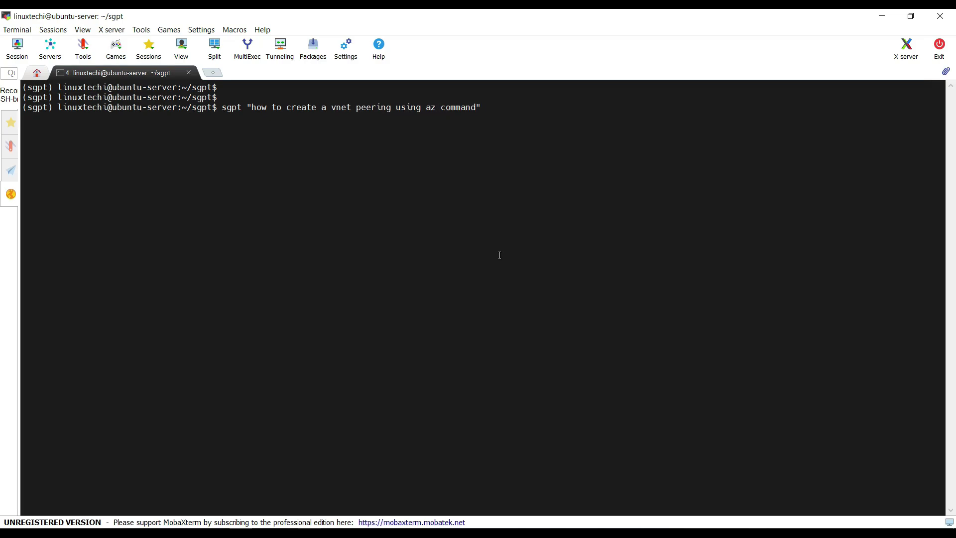
pyautogui.press('Return')
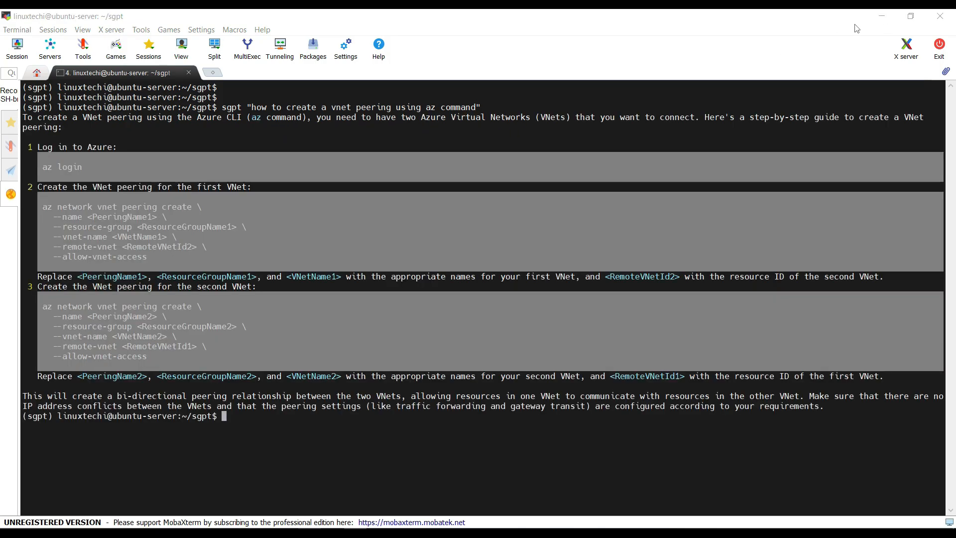
pyautogui.moveTo(46, 241)
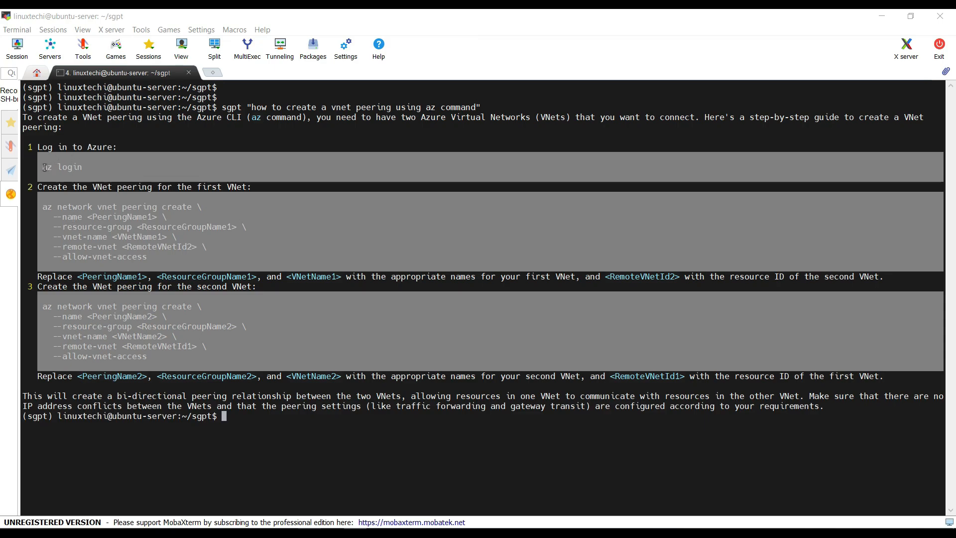
pyautogui.moveTo(51, 212)
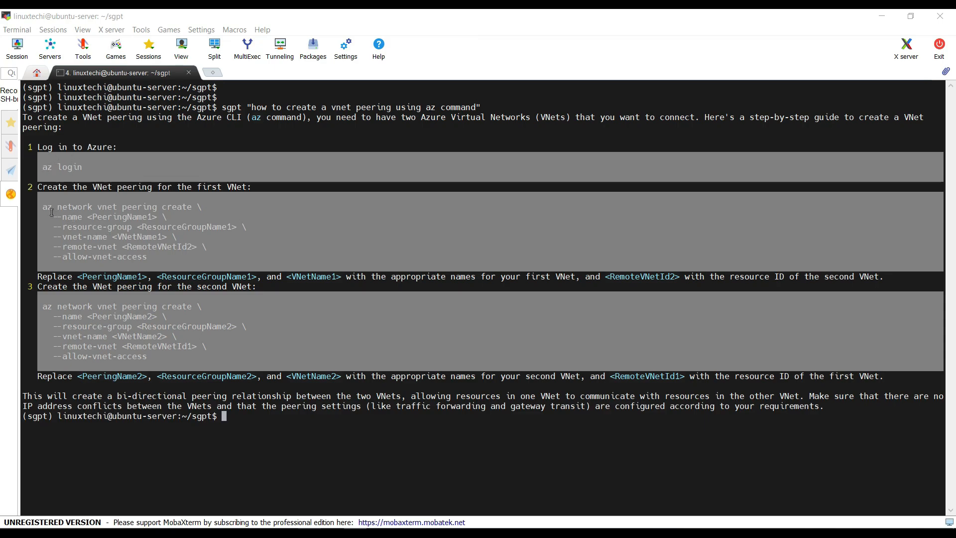
pyautogui.moveTo(173, 259)
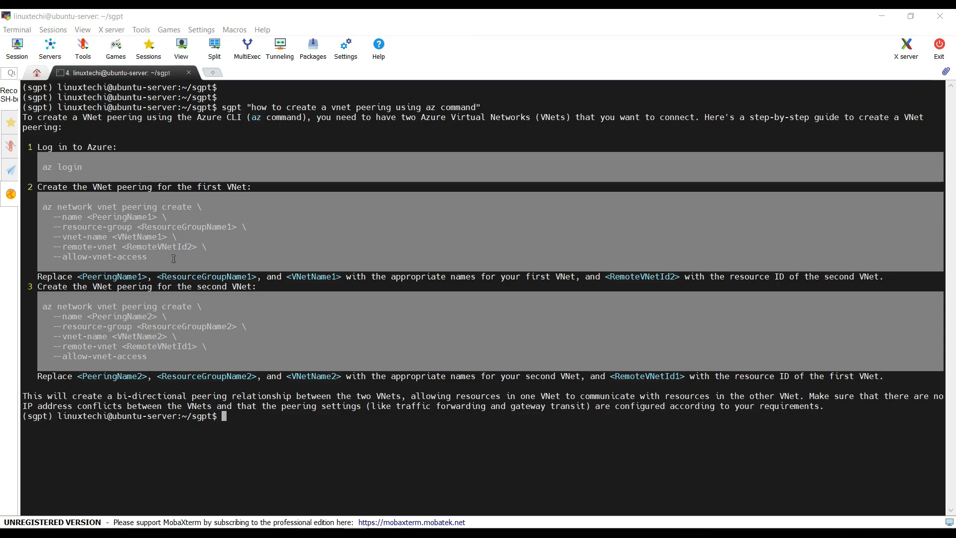
pyautogui.moveTo(376, 390)
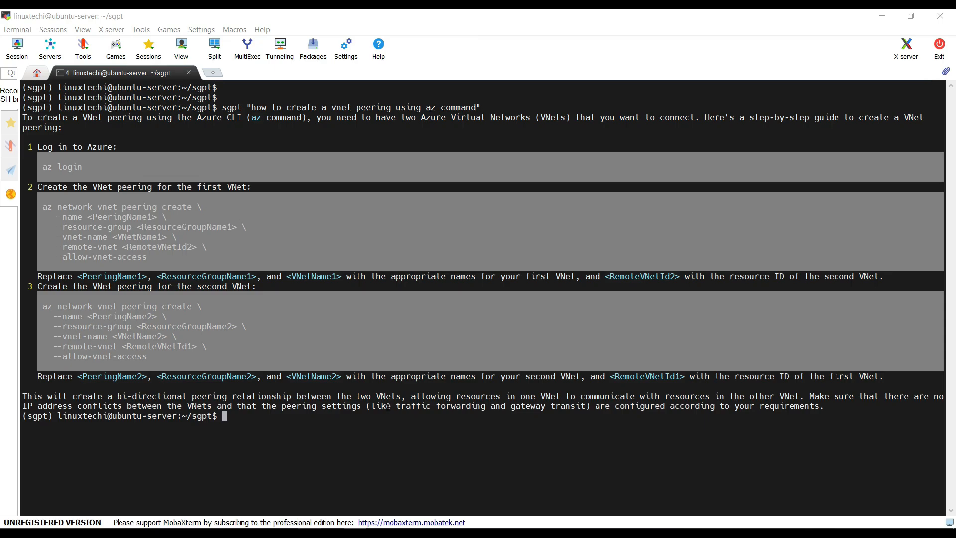
pyautogui.moveTo(278, 456)
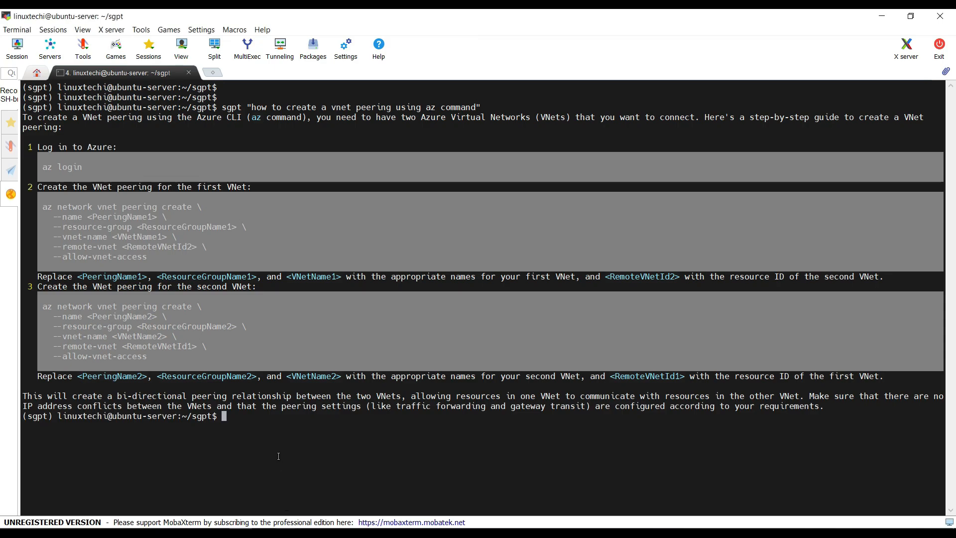
pyautogui.write('sgpt --hel')
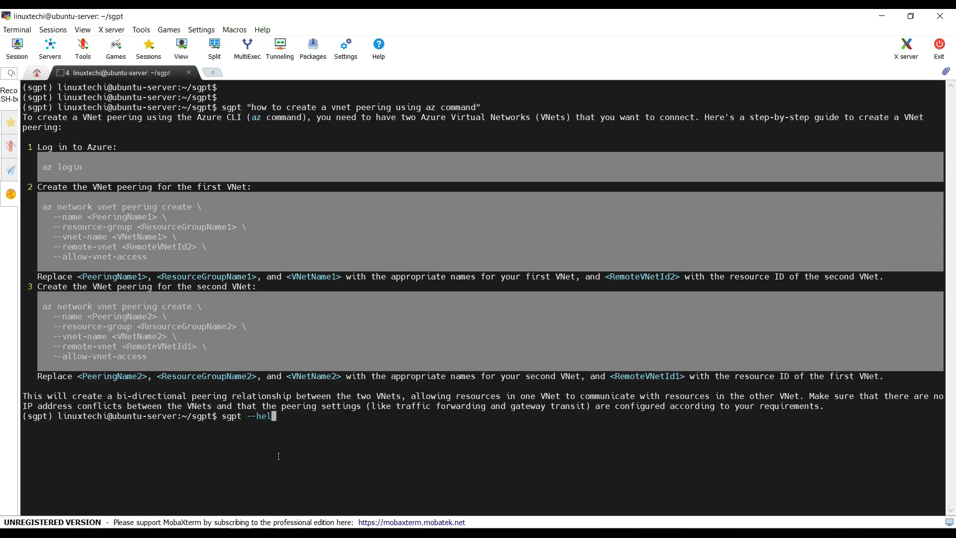
# Run sgpt --help to list Shell-GPT's usage, arguments and options.
pyautogui.press('Return')
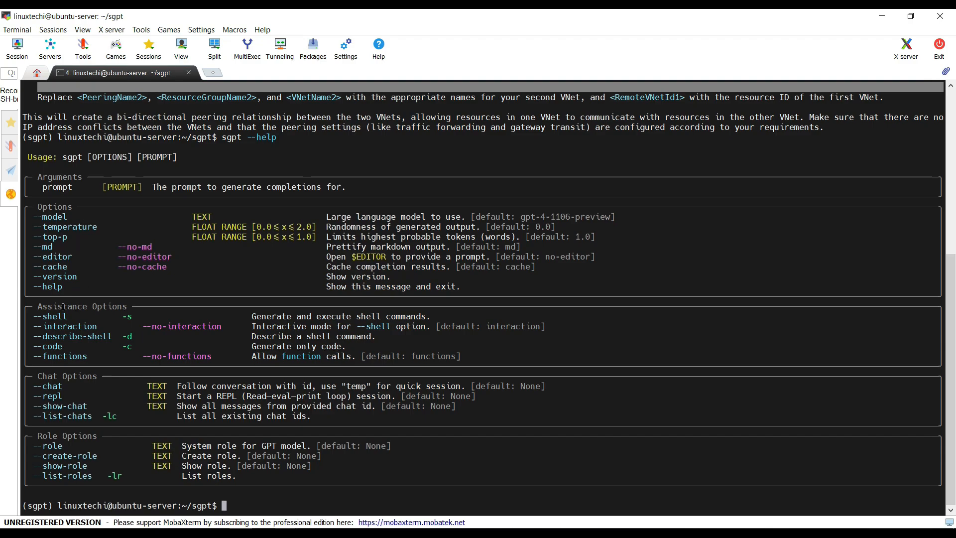
pyautogui.moveTo(195, 367)
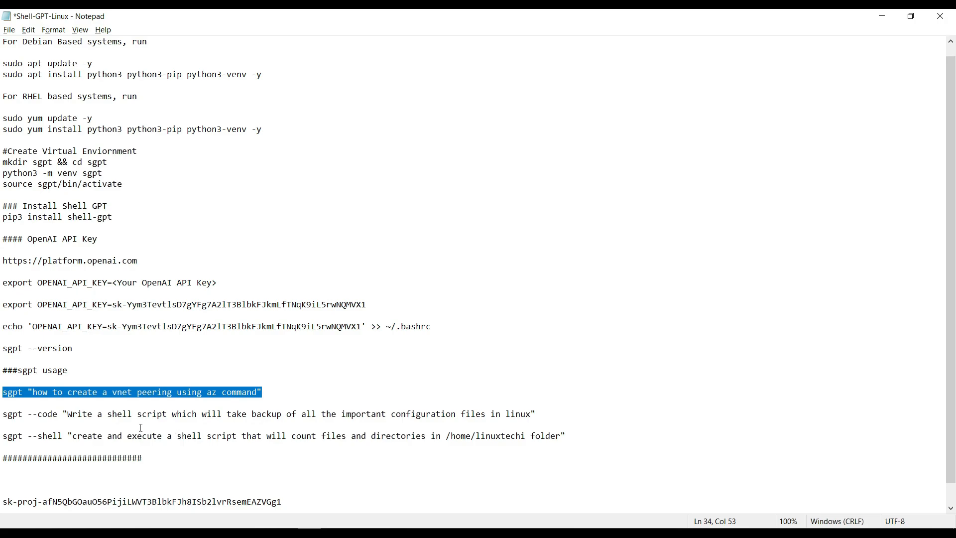
pyautogui.moveTo(241, 424)
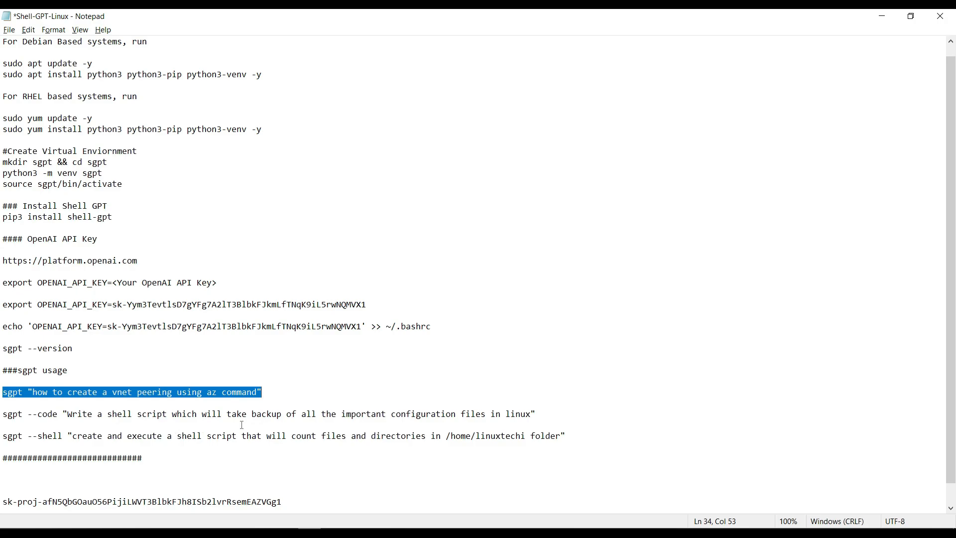
pyautogui.moveTo(323, 412)
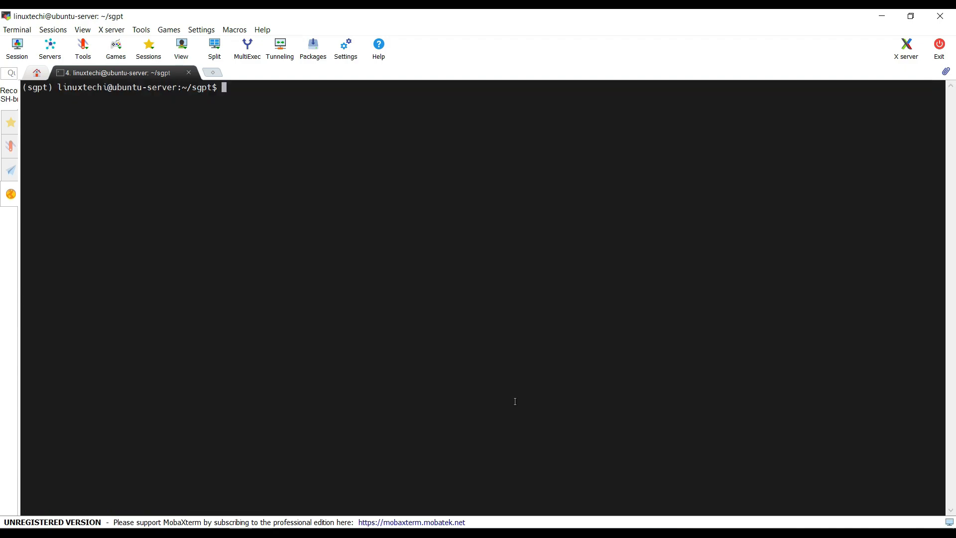
# Request via sgpt --code a shell script backing up important network configuration files.
pyautogui.write('sgpt --code "Write a shell script which will take backup of all the important configuration files in linux"')
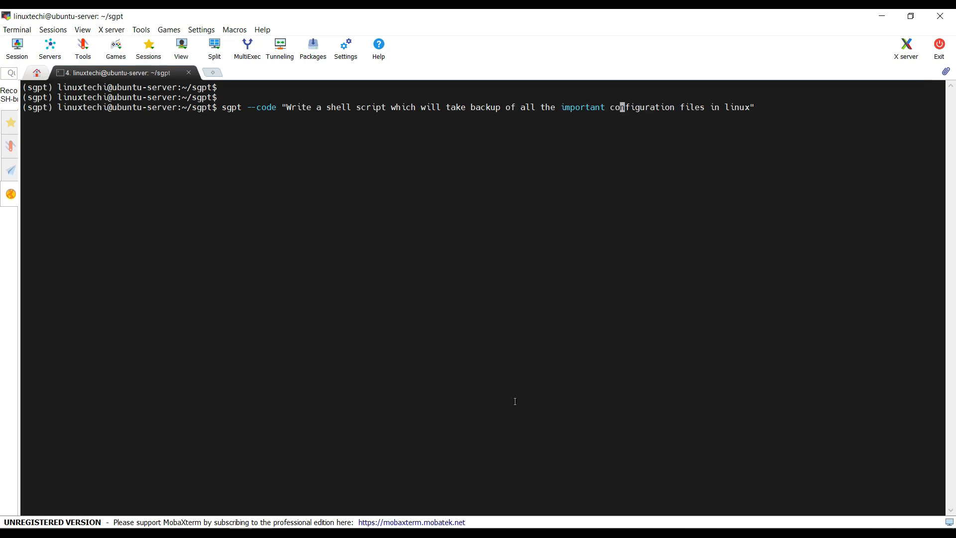
pyautogui.write('network')
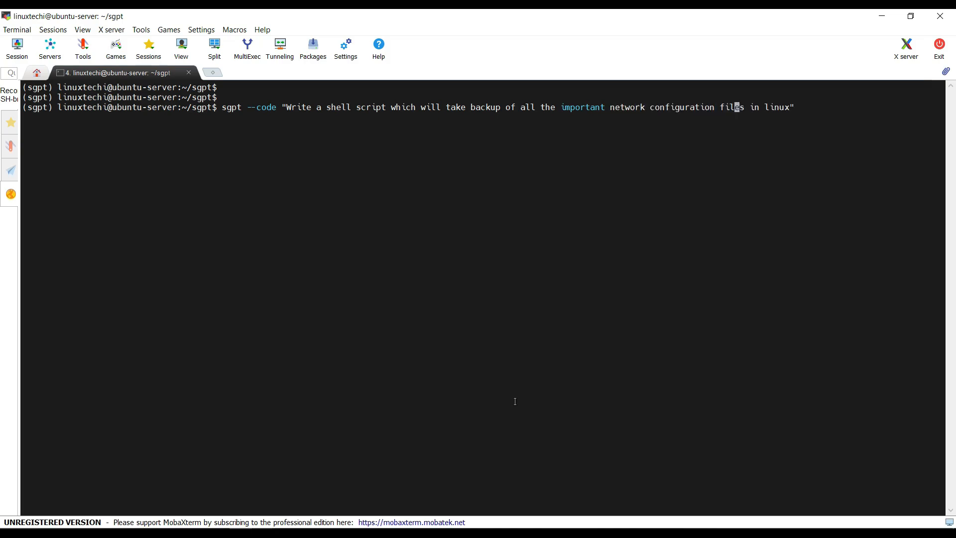
pyautogui.press('End')
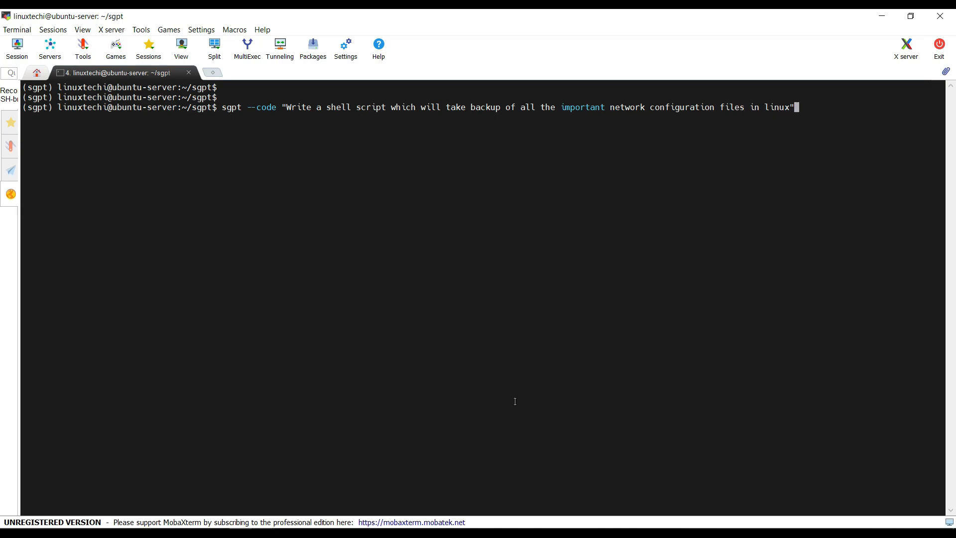
pyautogui.moveTo(264, 108)
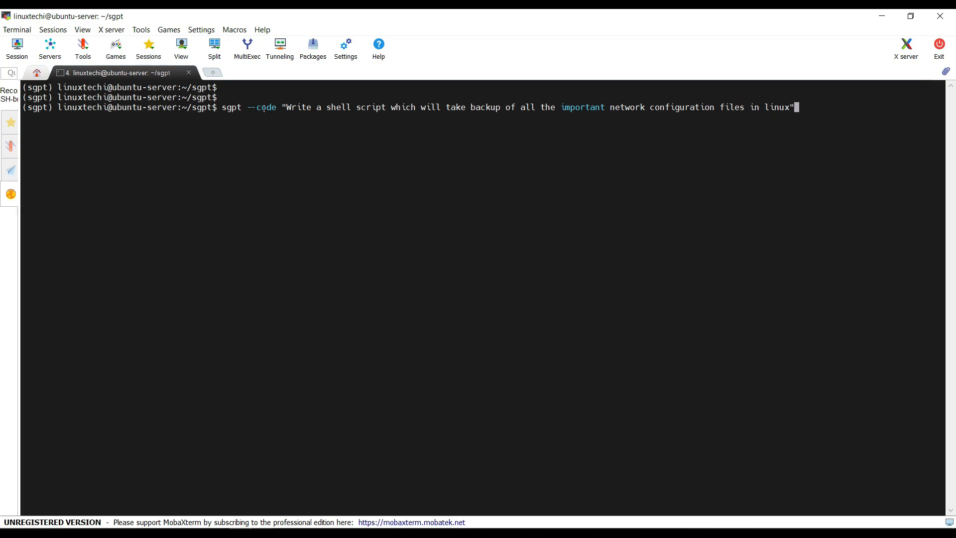
pyautogui.press('Return')
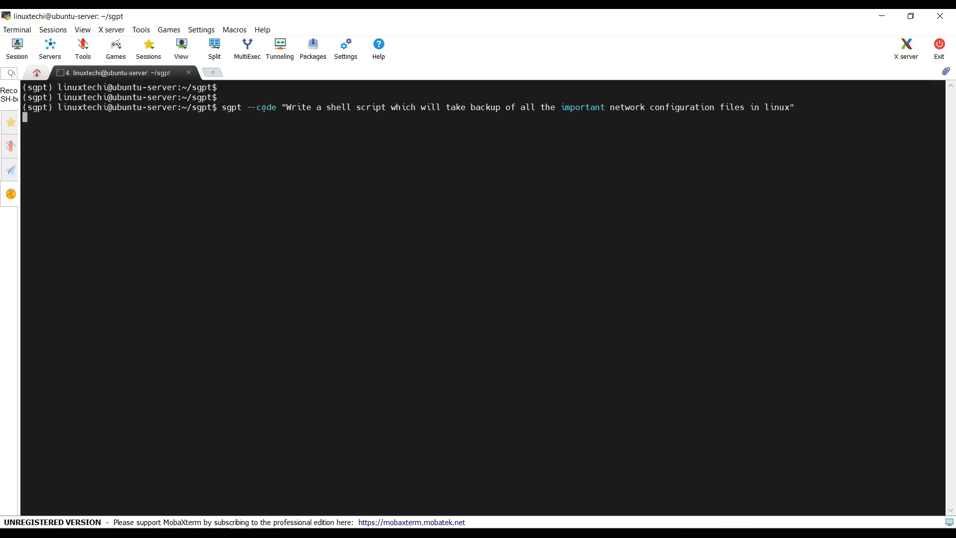
pyautogui.press('Return')
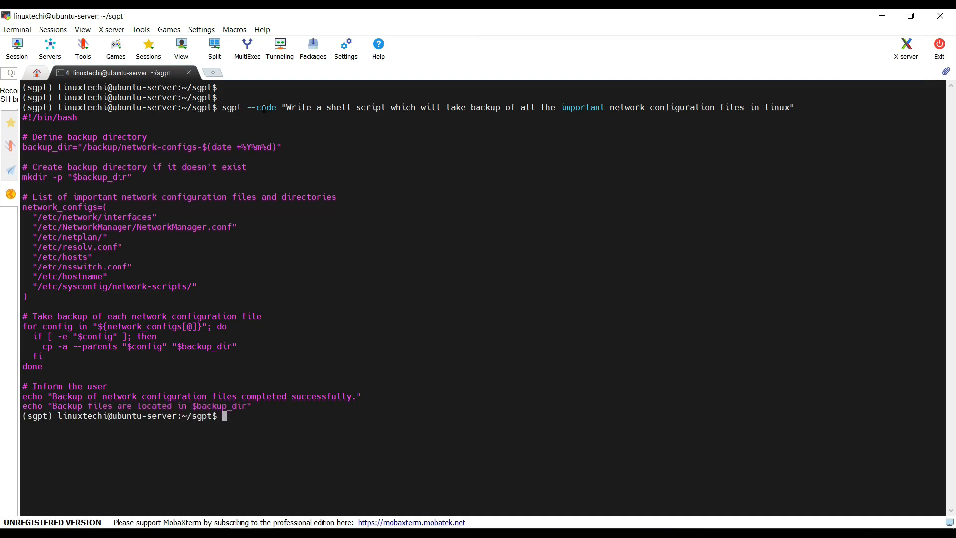
pyautogui.moveTo(94, 162)
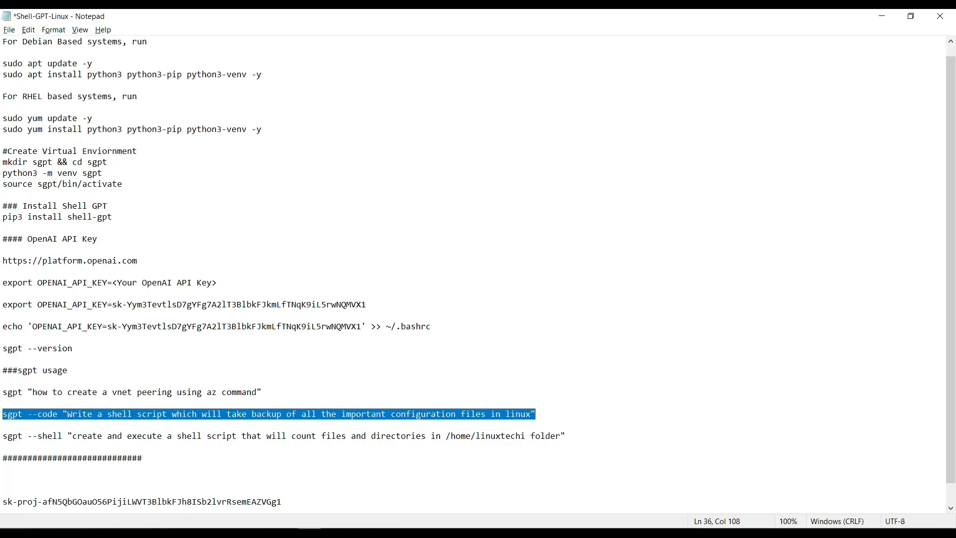
pyautogui.click(4, 435)
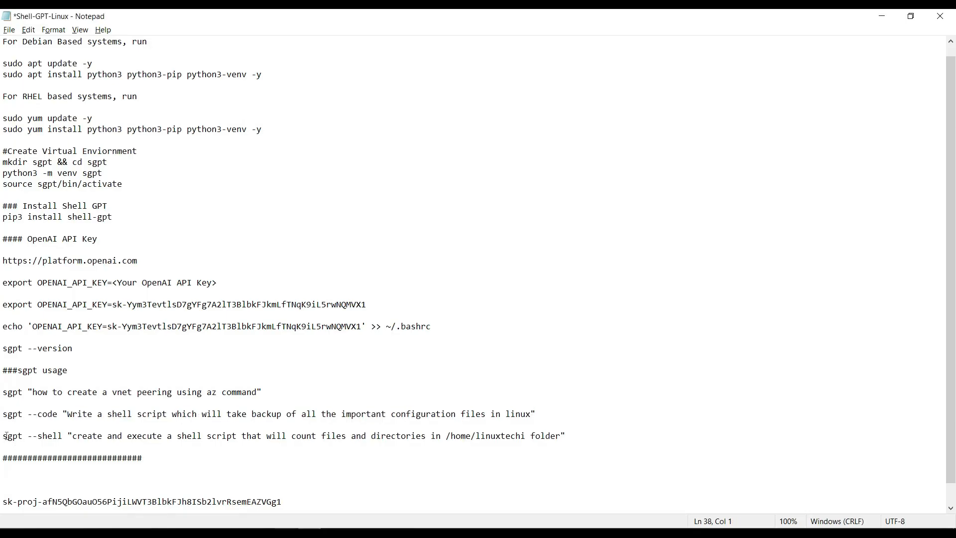
pyautogui.rightClick(280, 435)
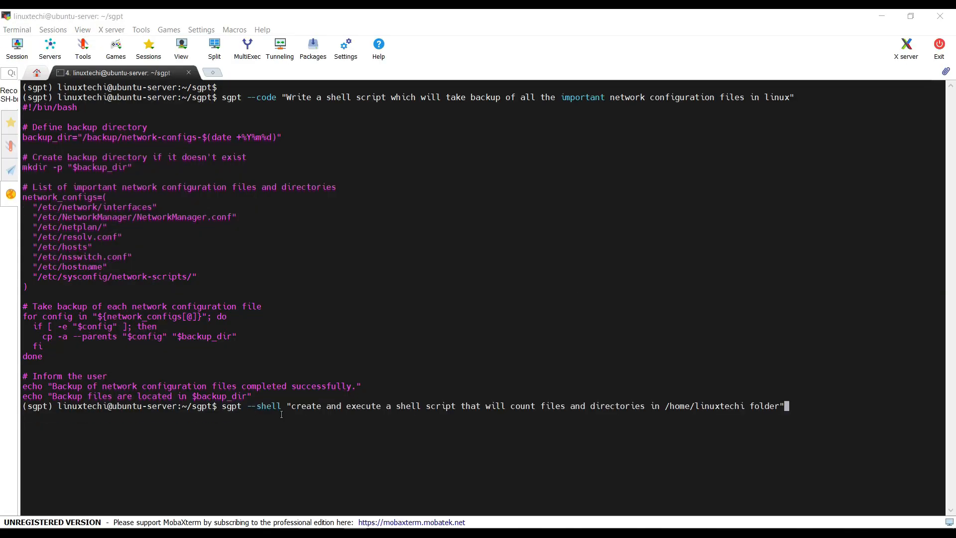
pyautogui.moveTo(503, 426)
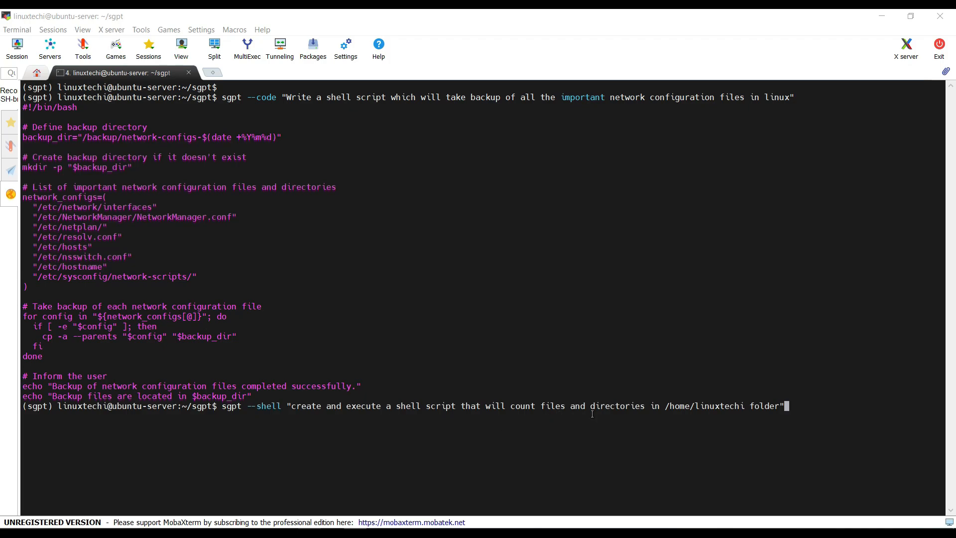
pyautogui.moveTo(694, 413)
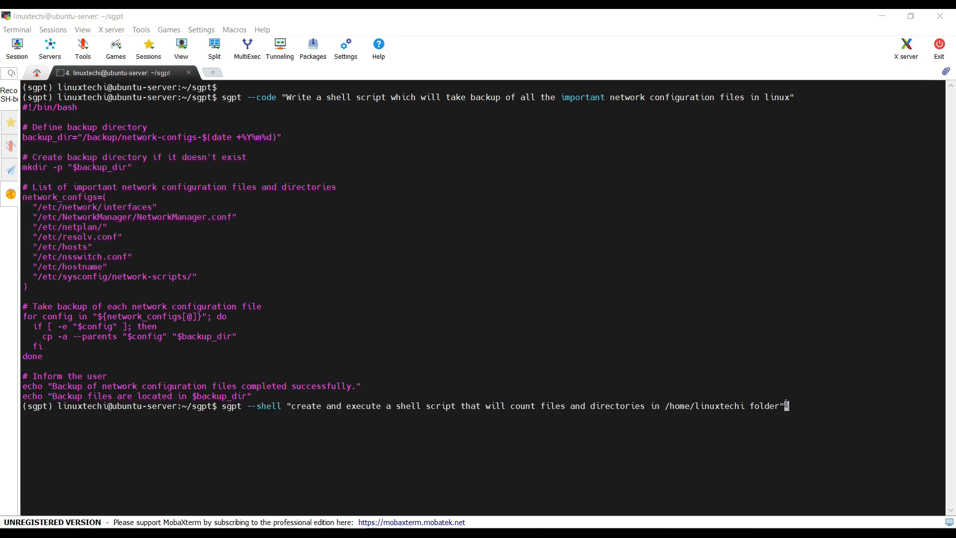
pyautogui.moveTo(824, 422)
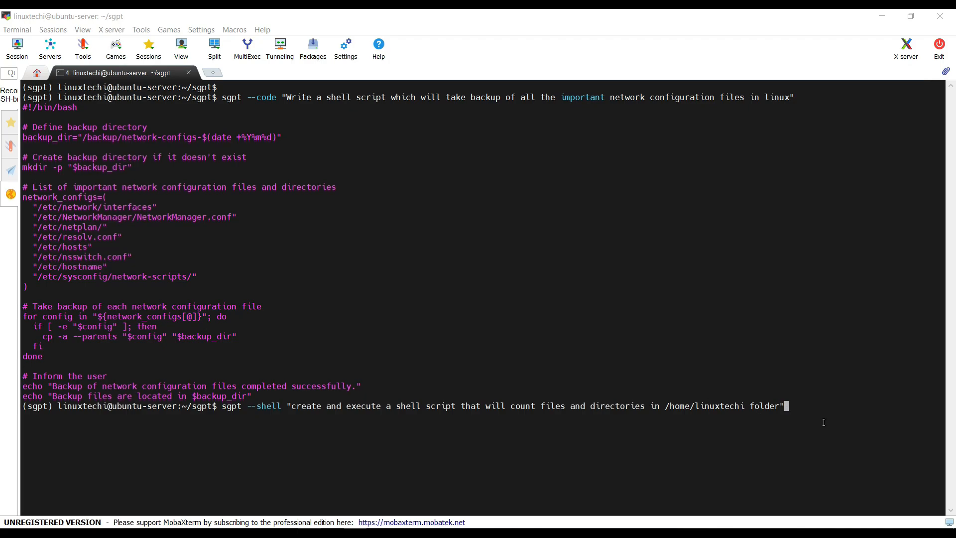
# Submit the sgpt --shell request to count files and directories in /home/linuxtechi.
pyautogui.press('Return')
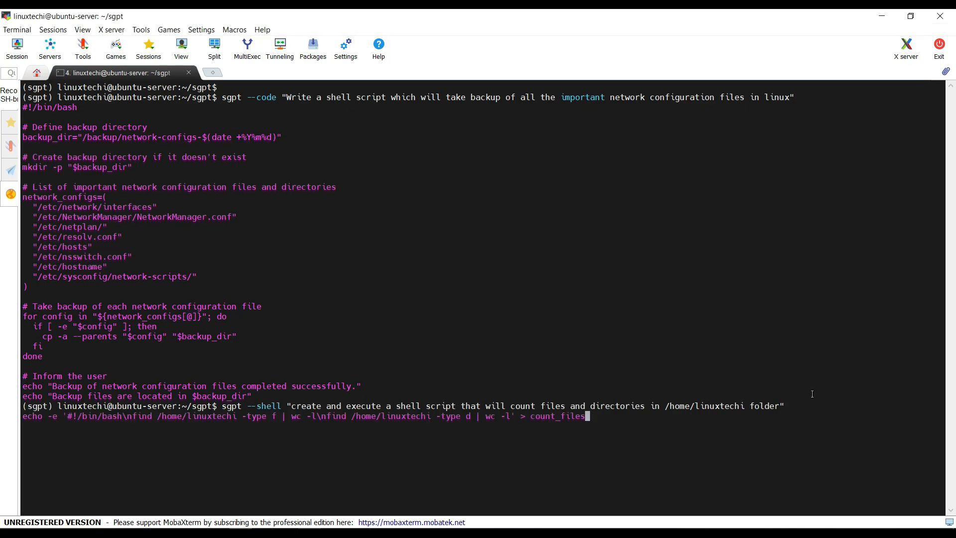
pyautogui.press('Return')
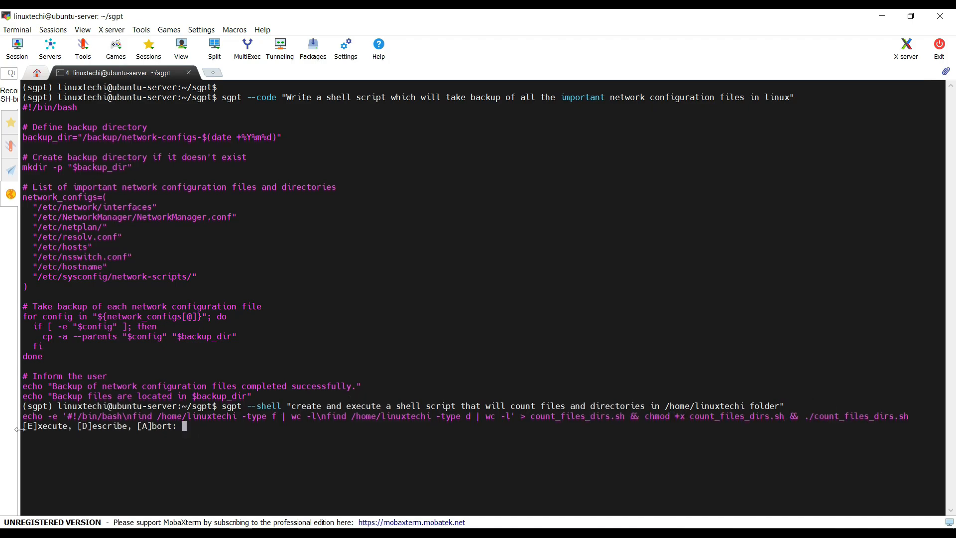
pyautogui.moveTo(107, 435)
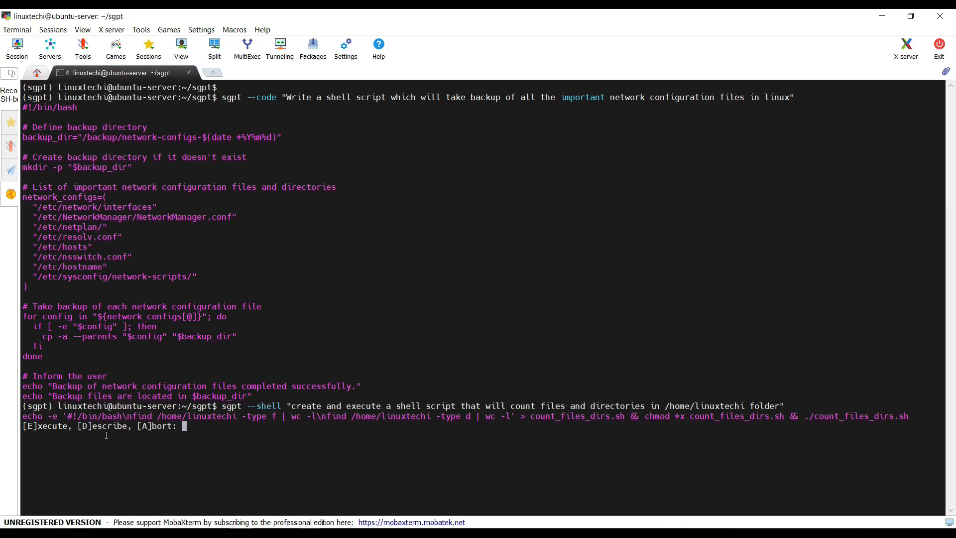
pyautogui.moveTo(218, 432)
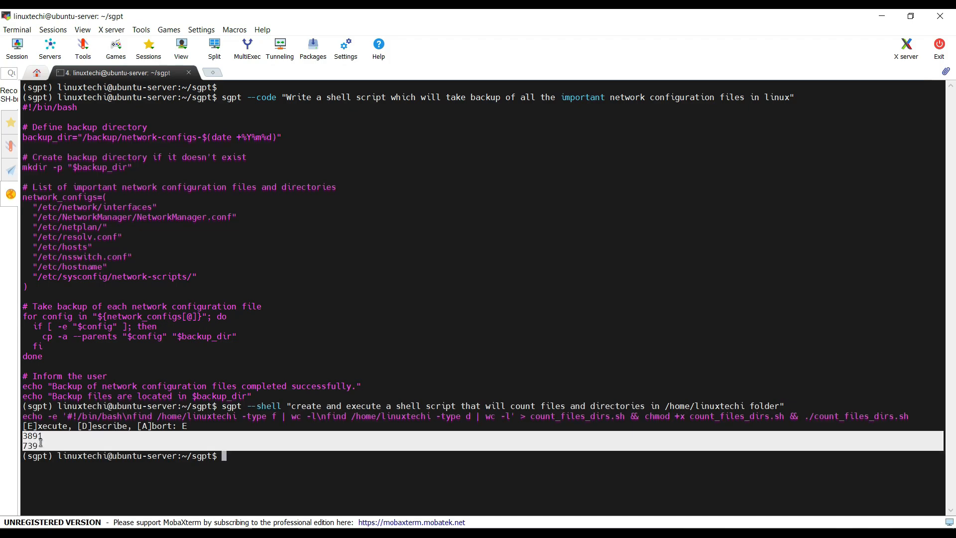
pyautogui.moveTo(763, 483)
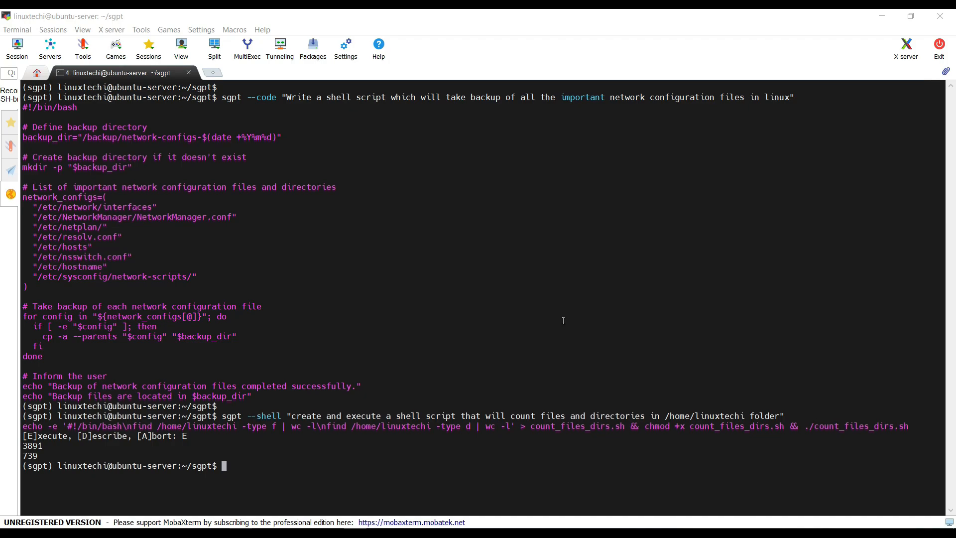
pyautogui.moveTo(412, 440)
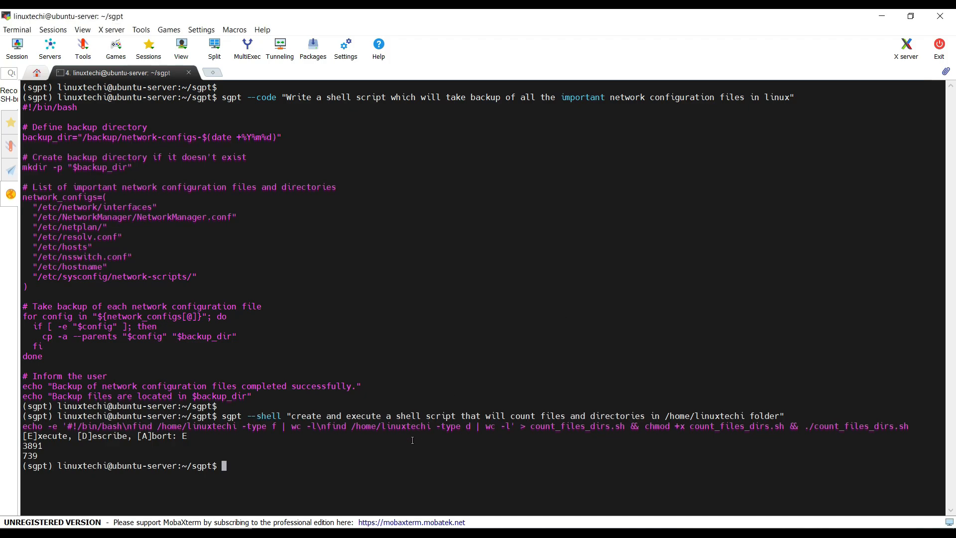
# Run deactivate to exit the sgpt virtual environment.
pyautogui.write('deac')
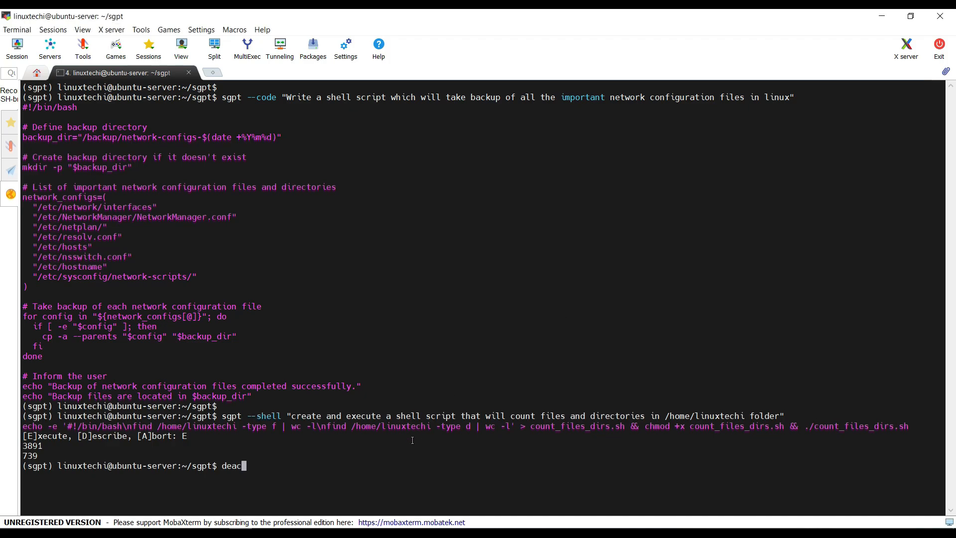
pyautogui.write('tivate')
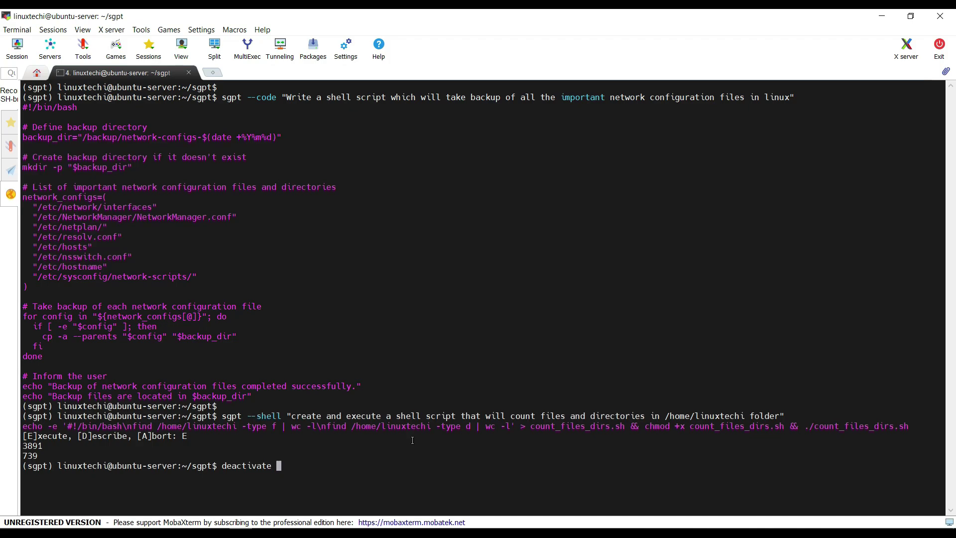
pyautogui.press('Return')
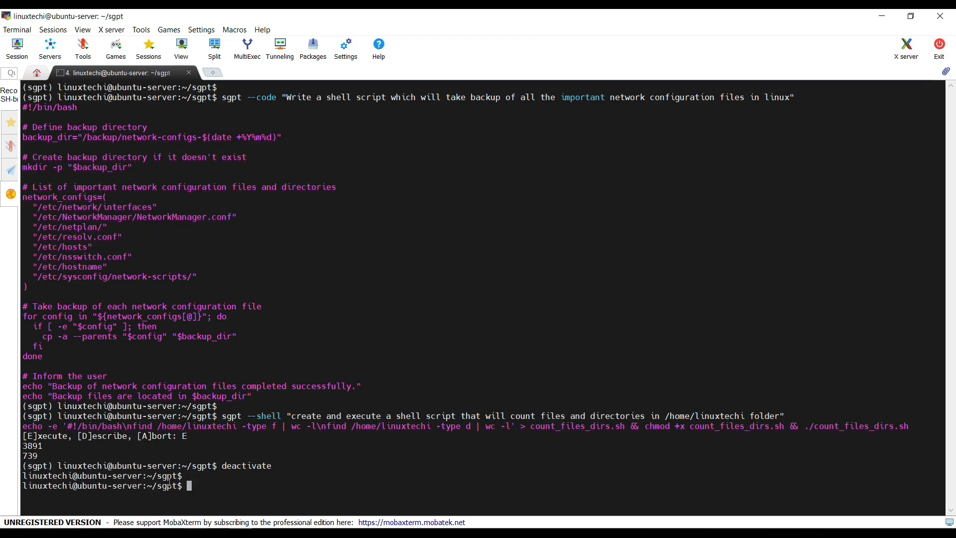
pyautogui.moveTo(233, 481)
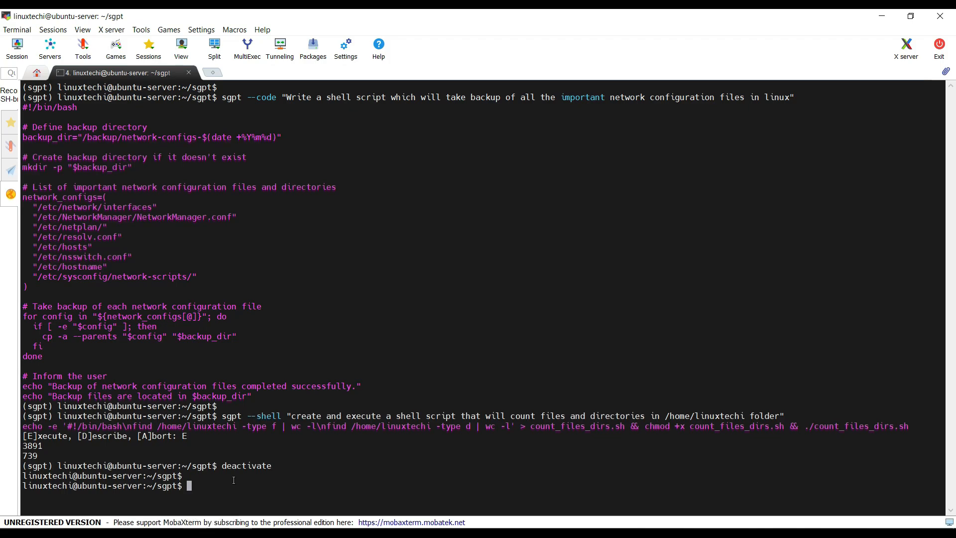
# Reactivate the sgpt virtual environment with source sgpt/bin/activate.
pyautogui.write('so')
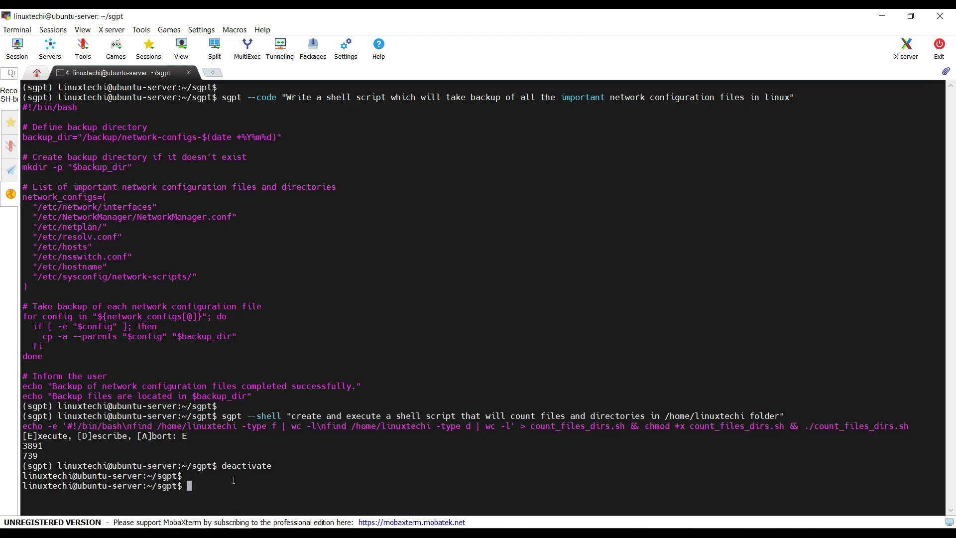
pyautogui.write('so')
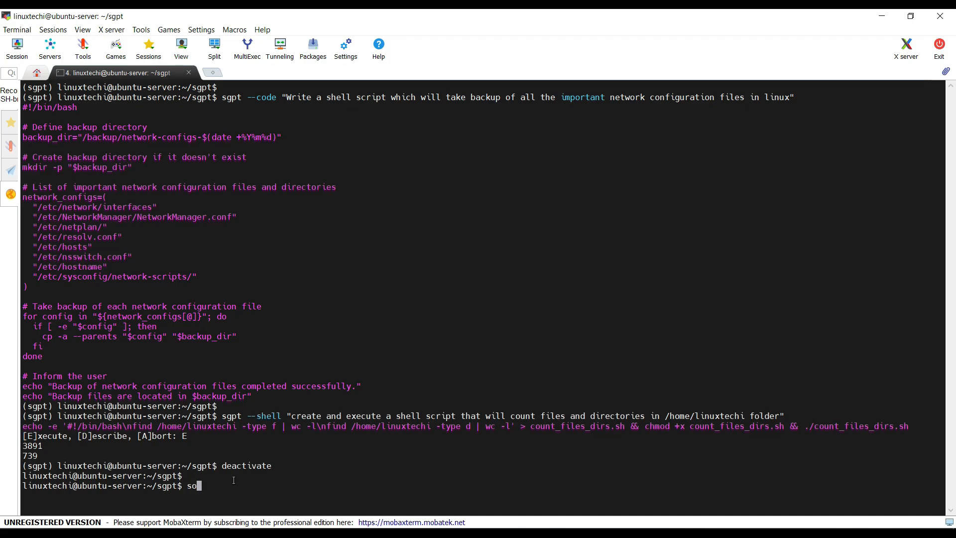
pyautogui.write('urce')
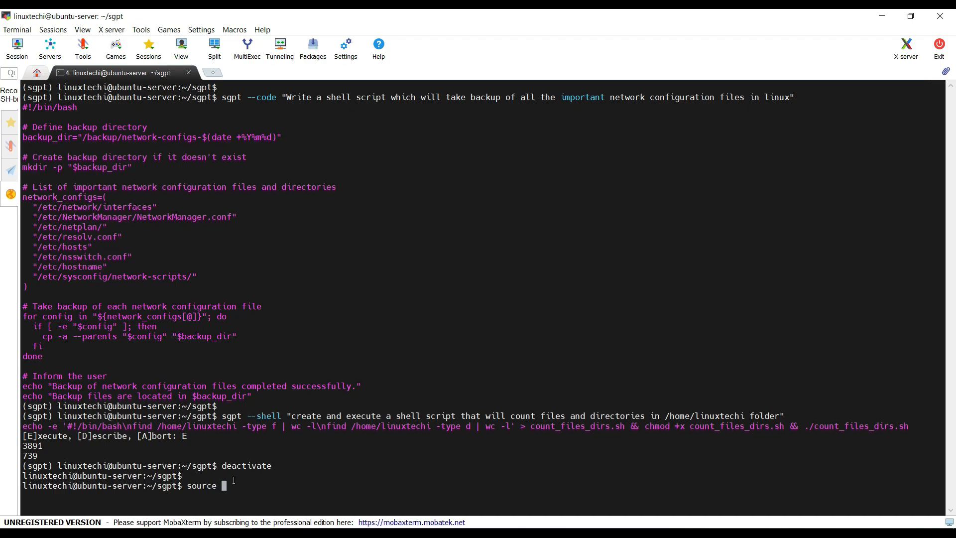
pyautogui.write('sgpt')
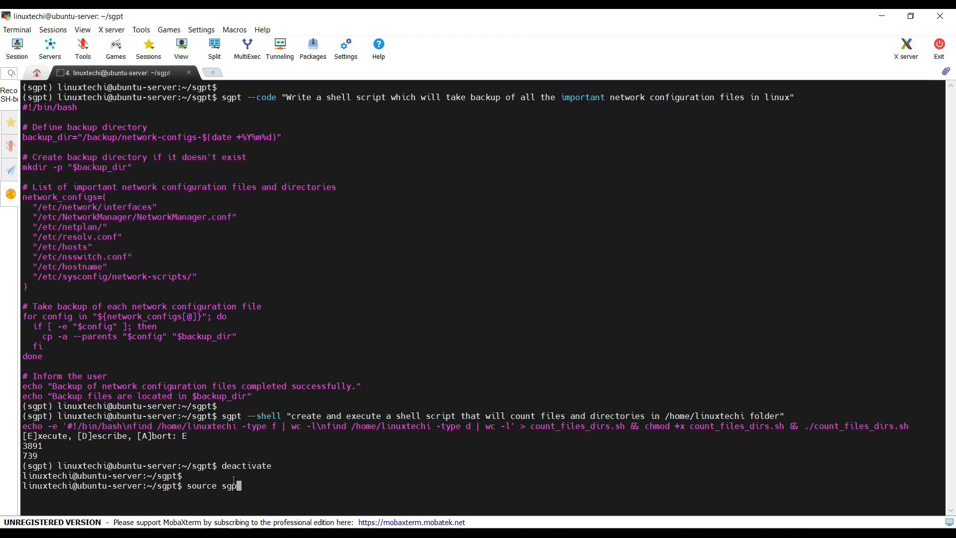
pyautogui.write('/bin/')
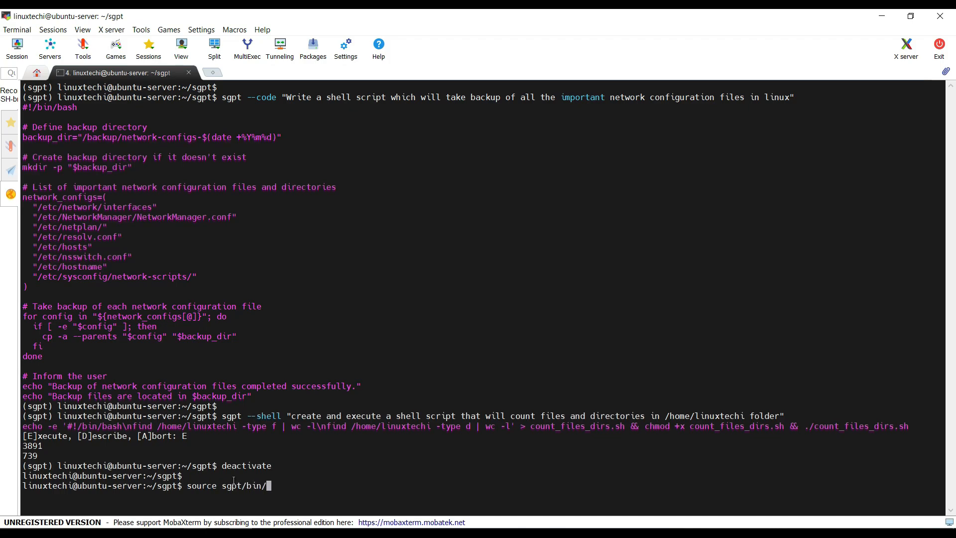
pyautogui.press('Return')
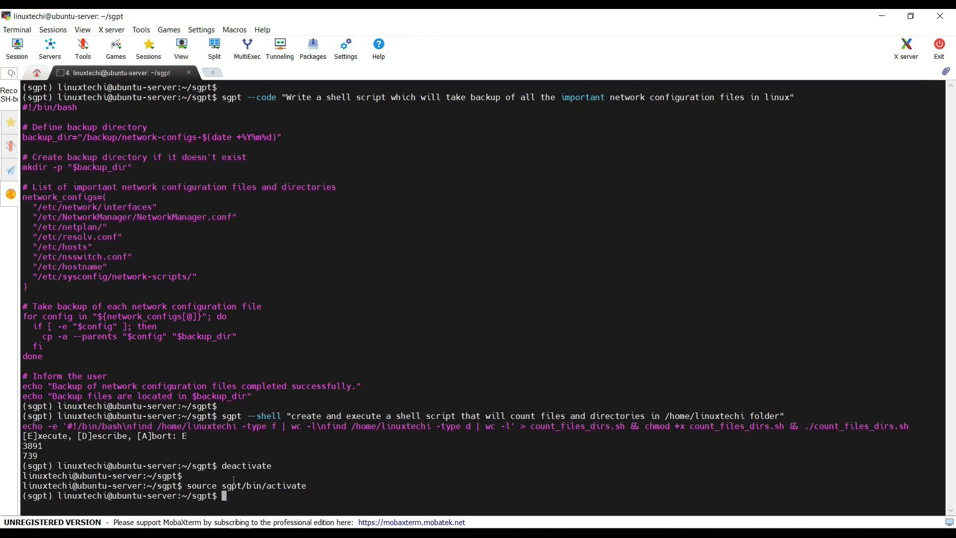
pyautogui.press('Return')
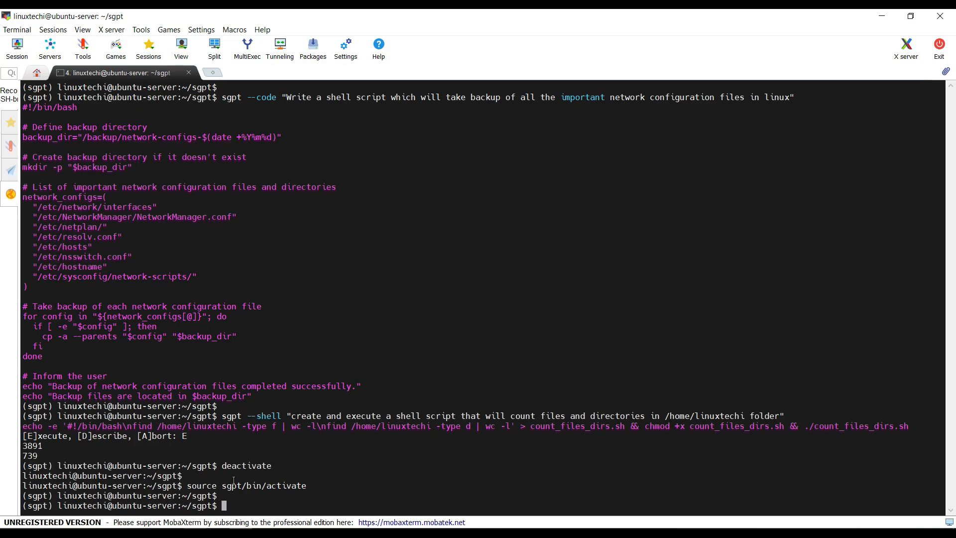
# Run sgpt --version to confirm ShellGPT 1.4.3.
pyautogui.write('sgpt')
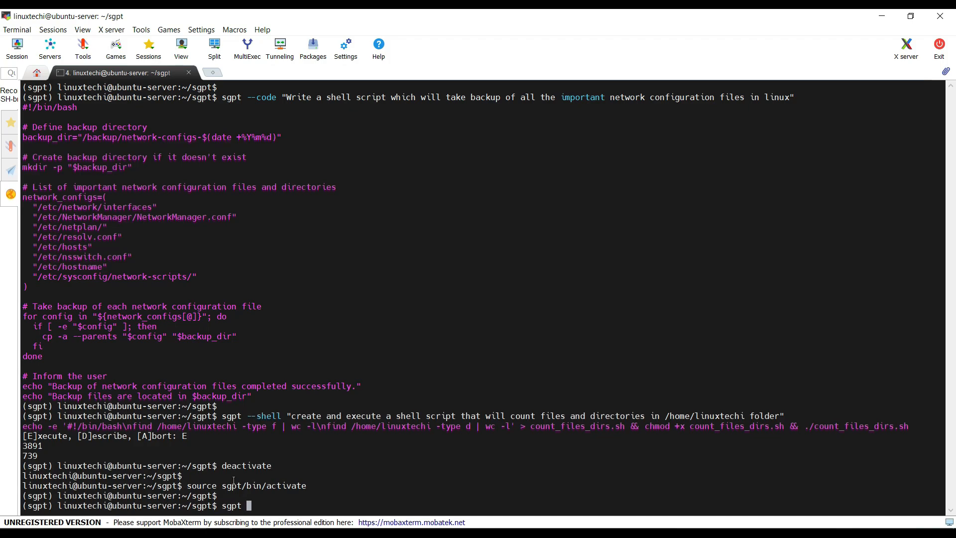
pyautogui.write('--version')
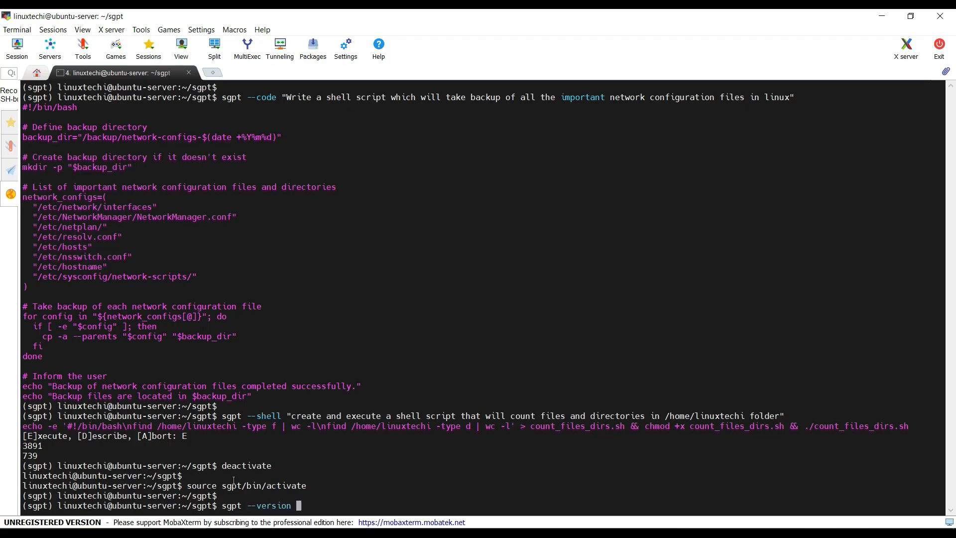
pyautogui.press('Return')
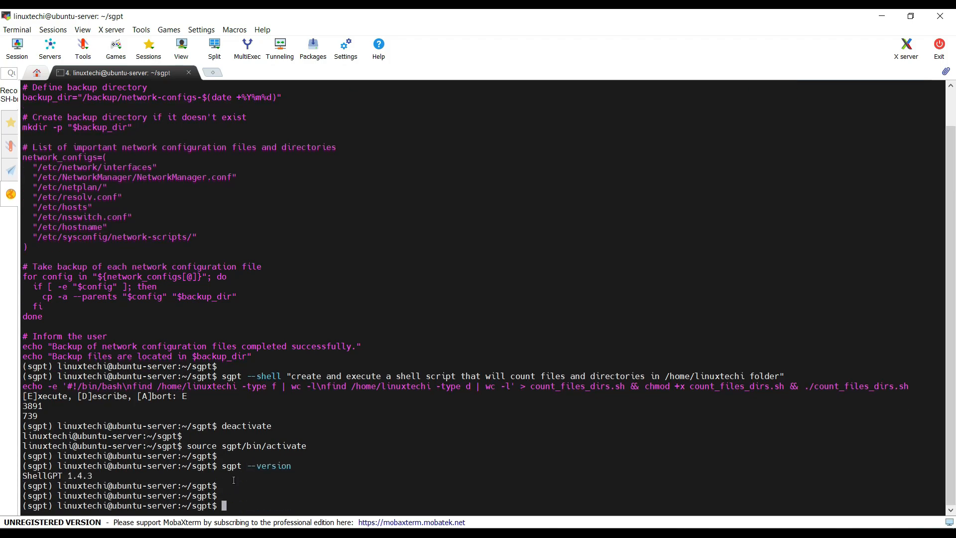